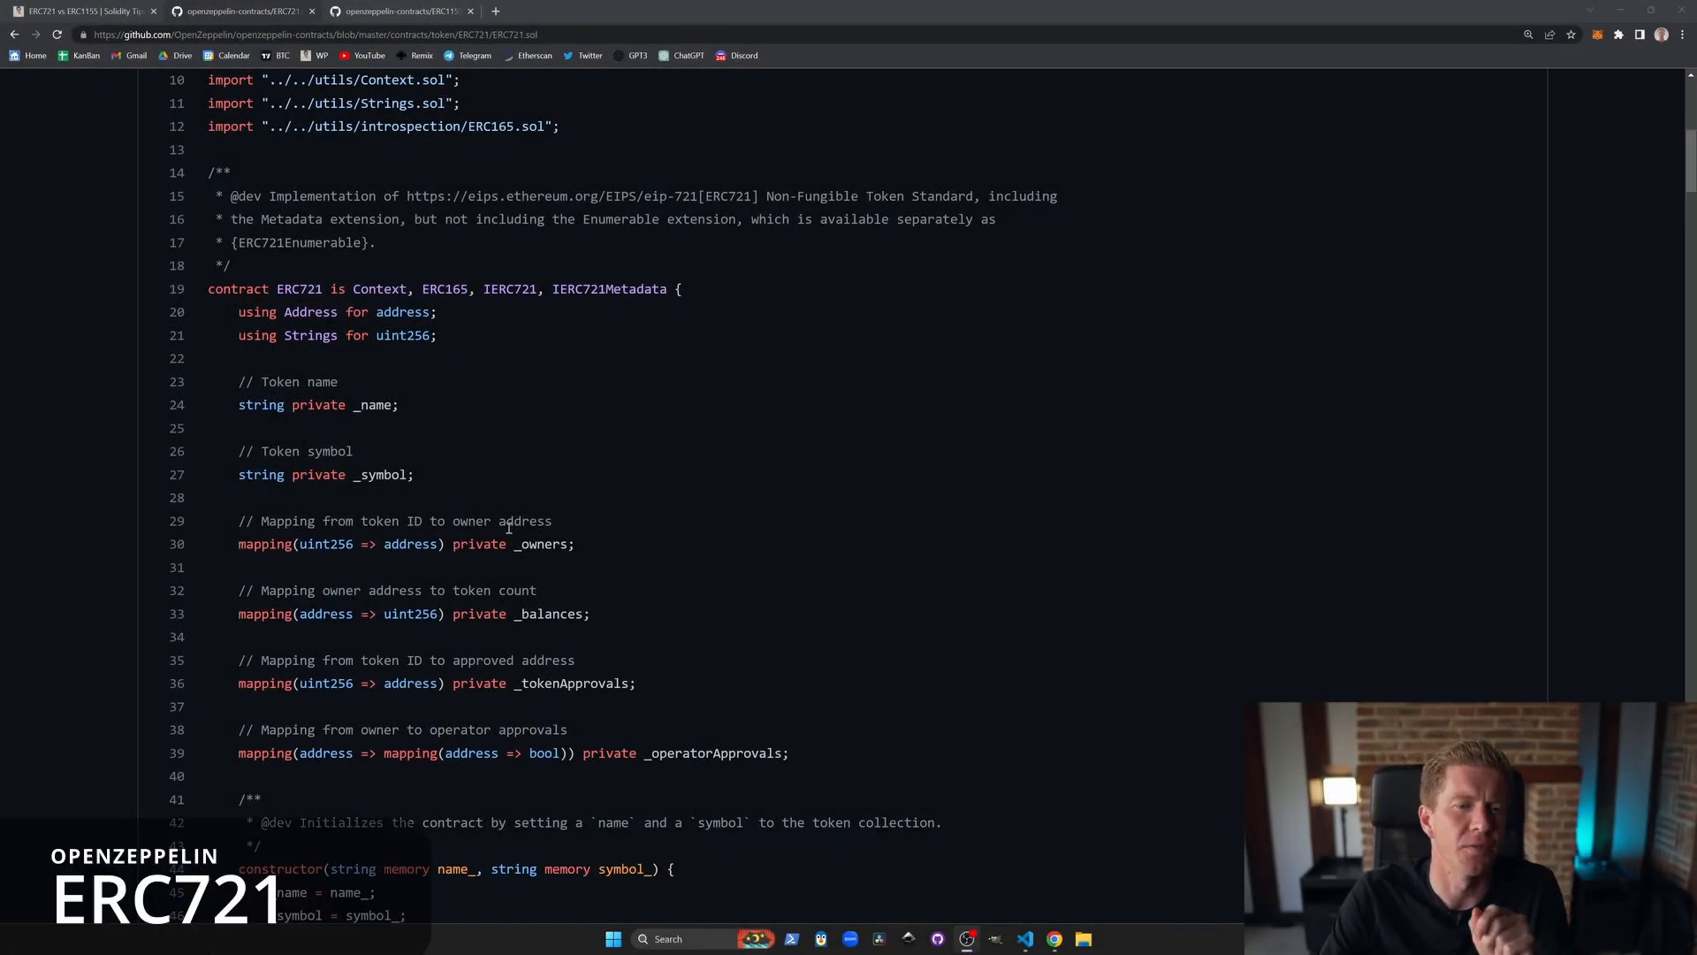
mouse_move(688, 638)
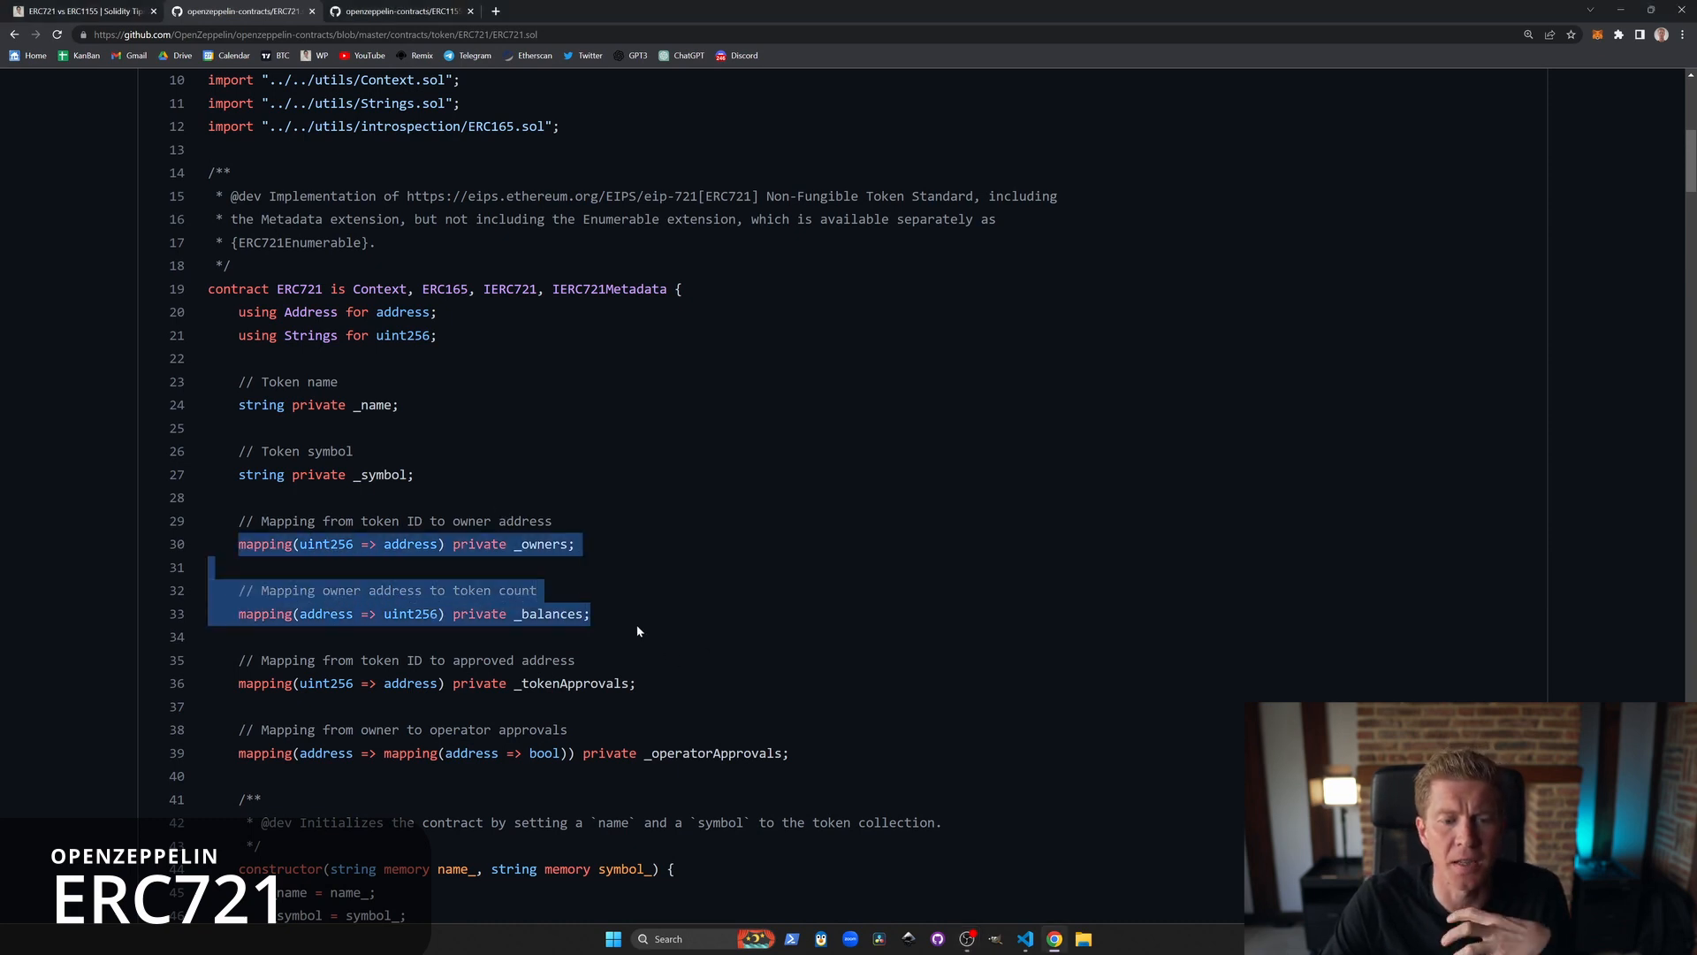
mouse_move(575, 631)
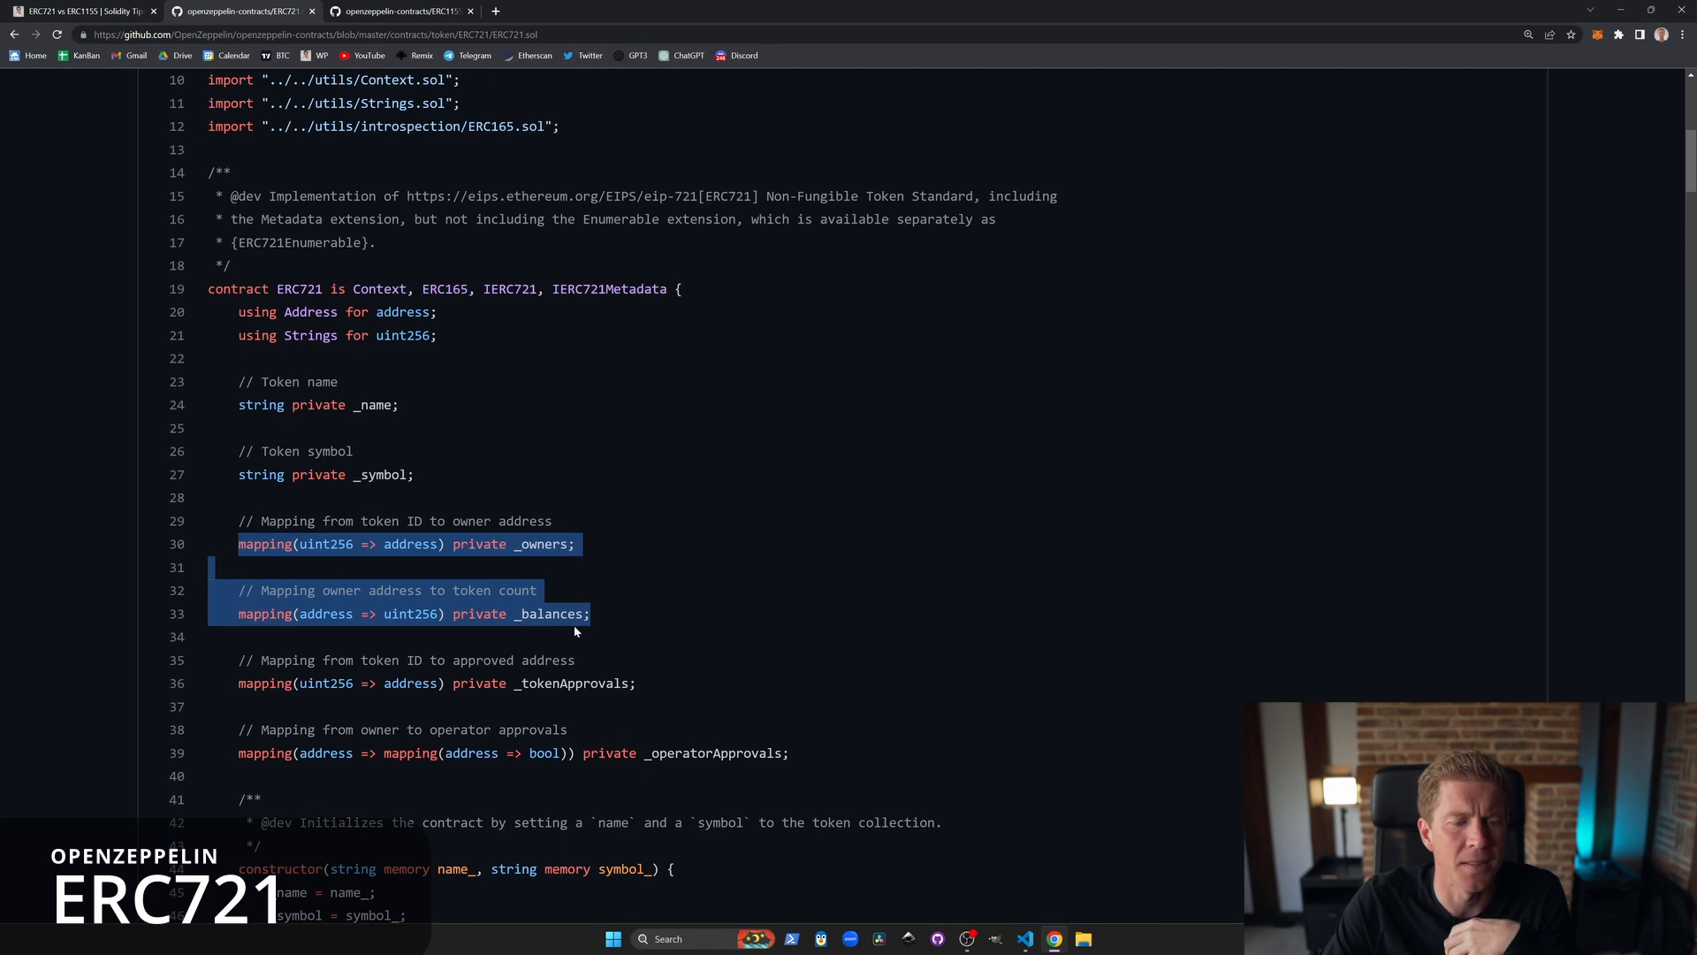
Step: Highlight the uint256-to-address types of ERC721's _owners and the address key of _balances
click(325, 543)
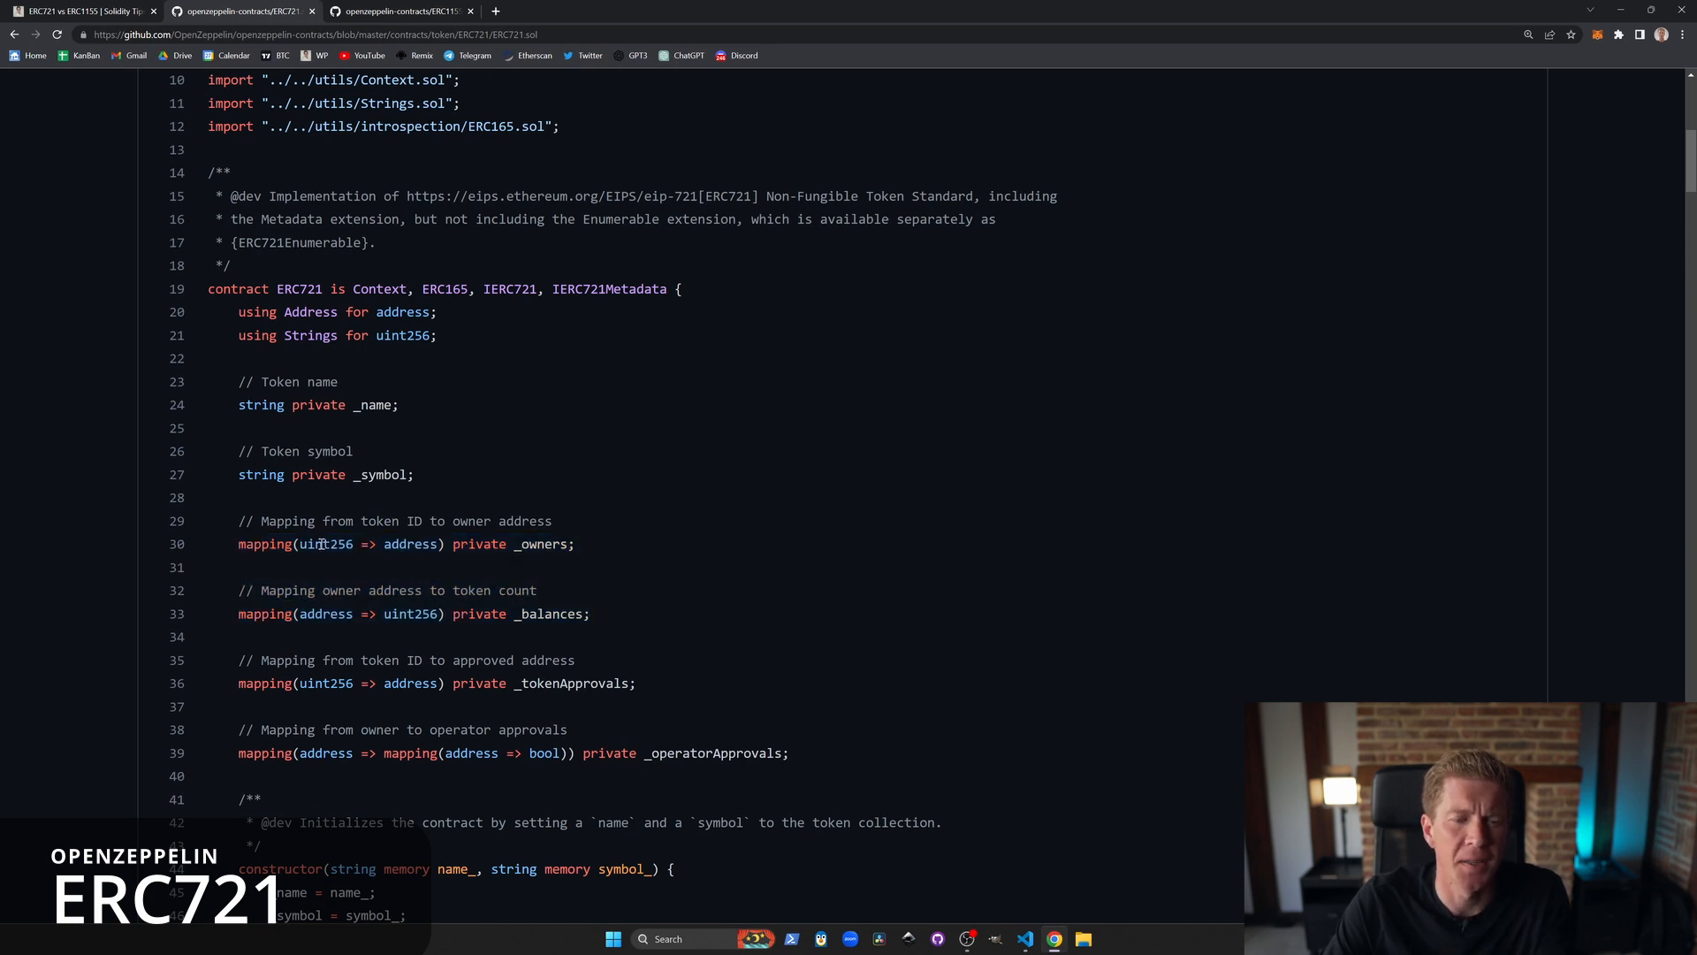
double_click(323, 543)
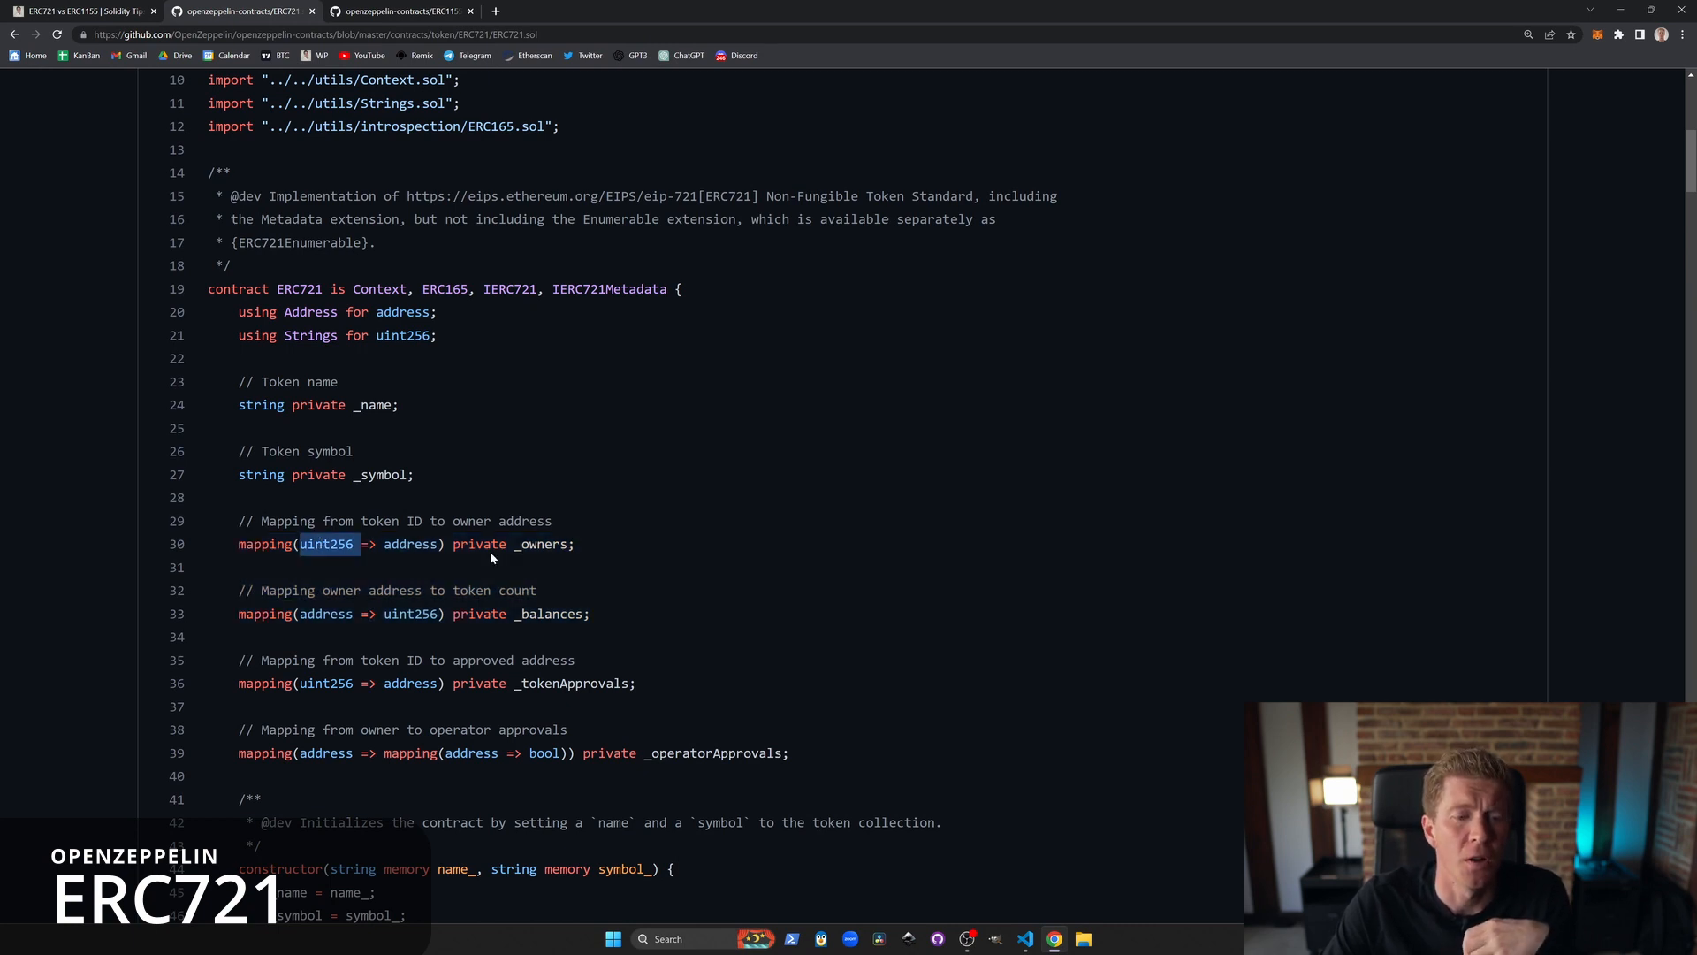
double_click(409, 543)
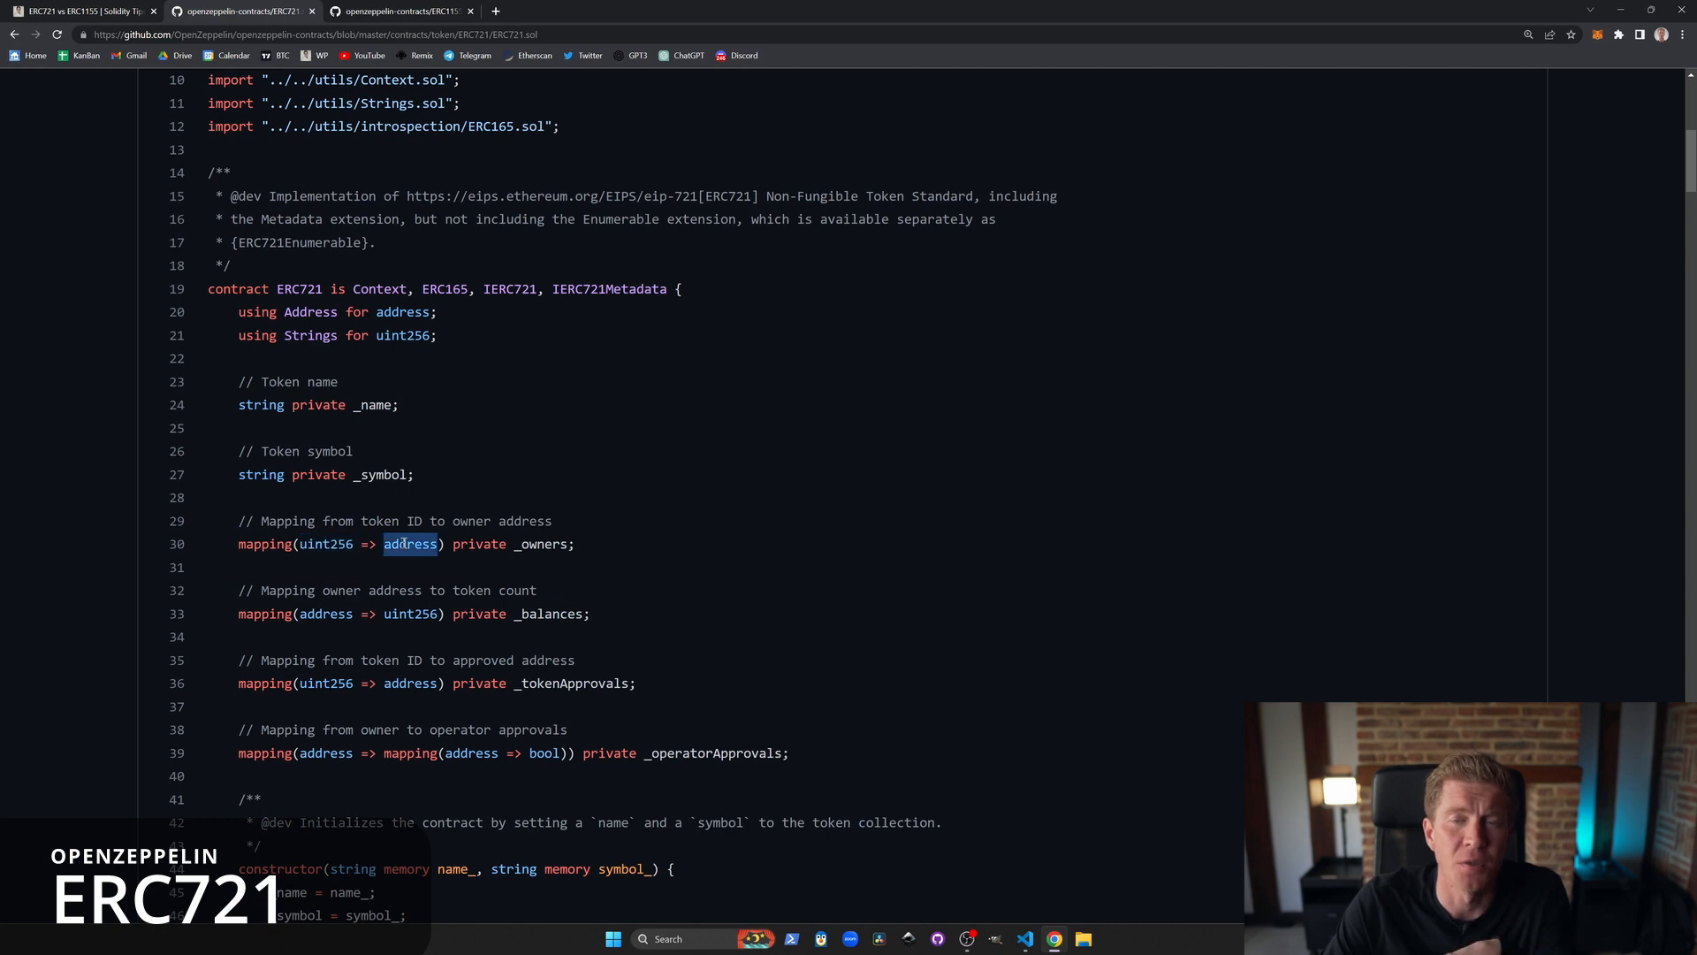
mouse_move(528, 550)
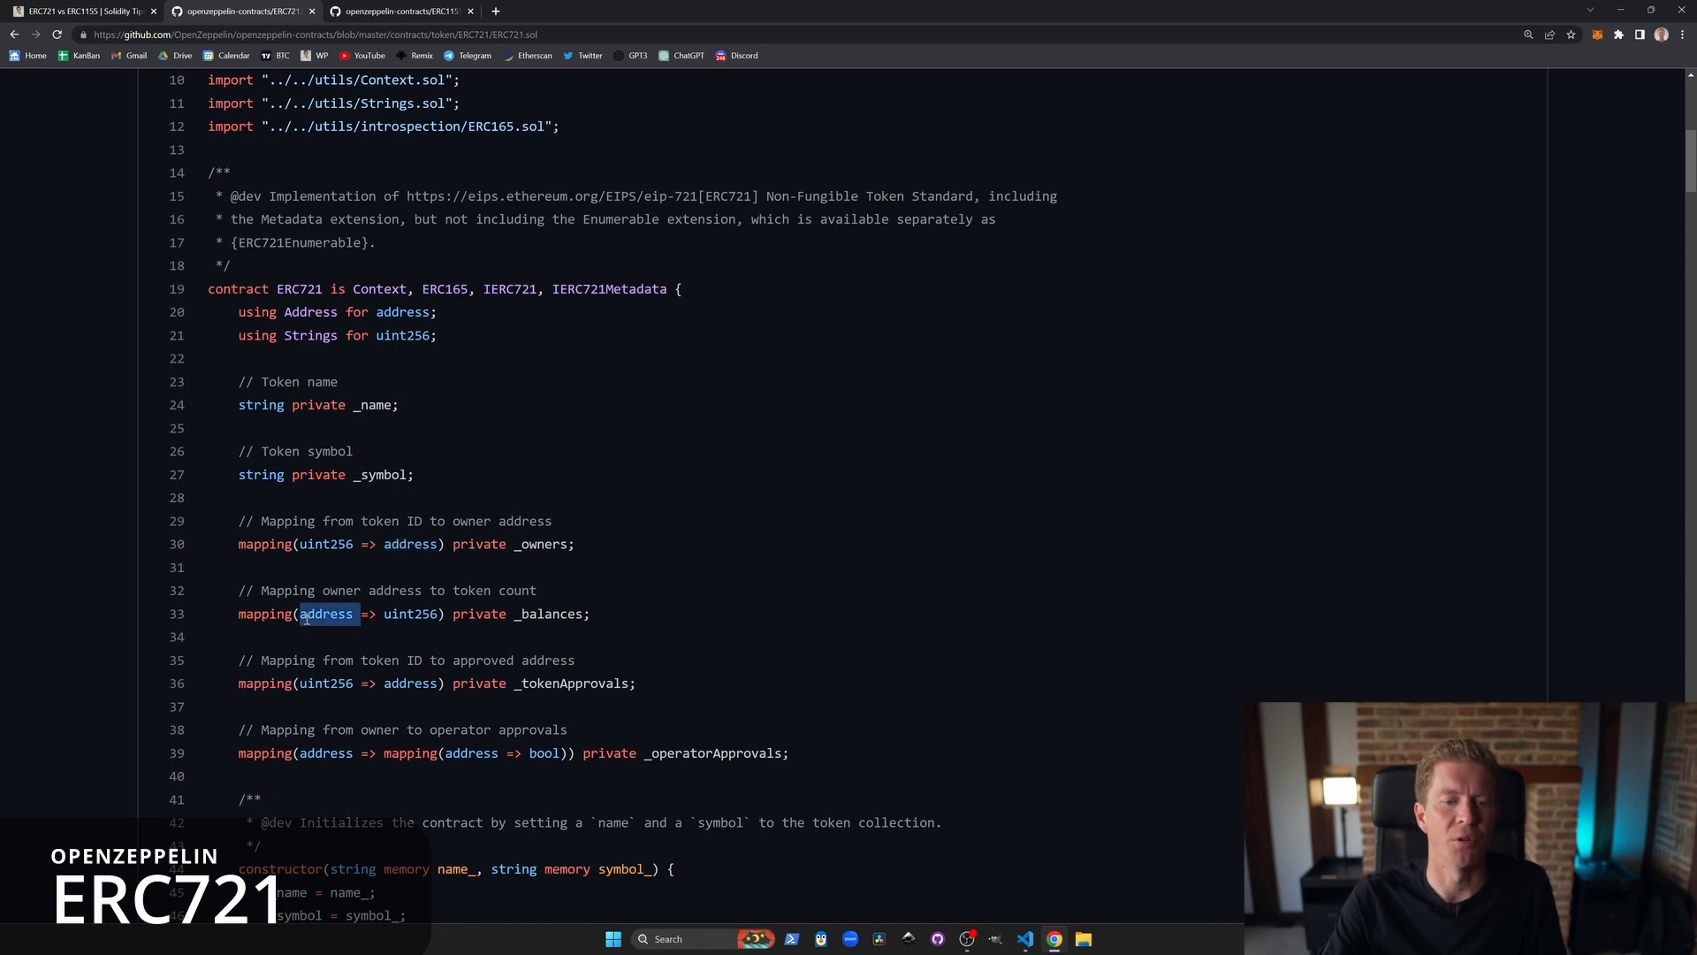
double_click(409, 613)
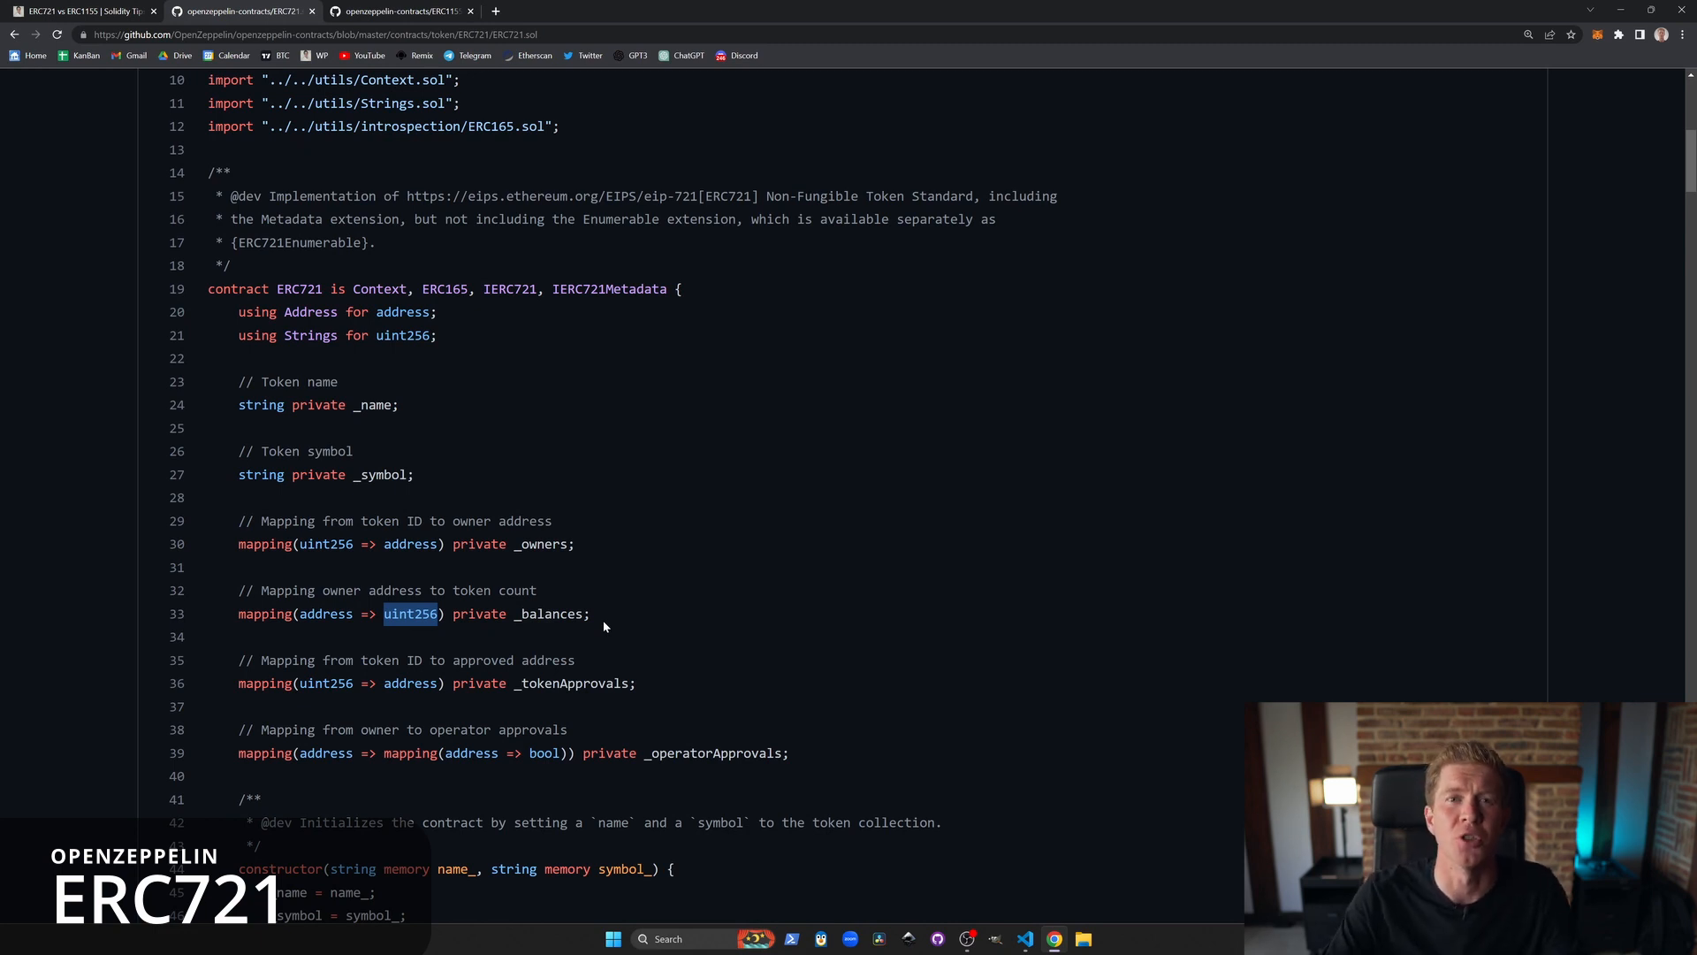
mouse_move(712, 571)
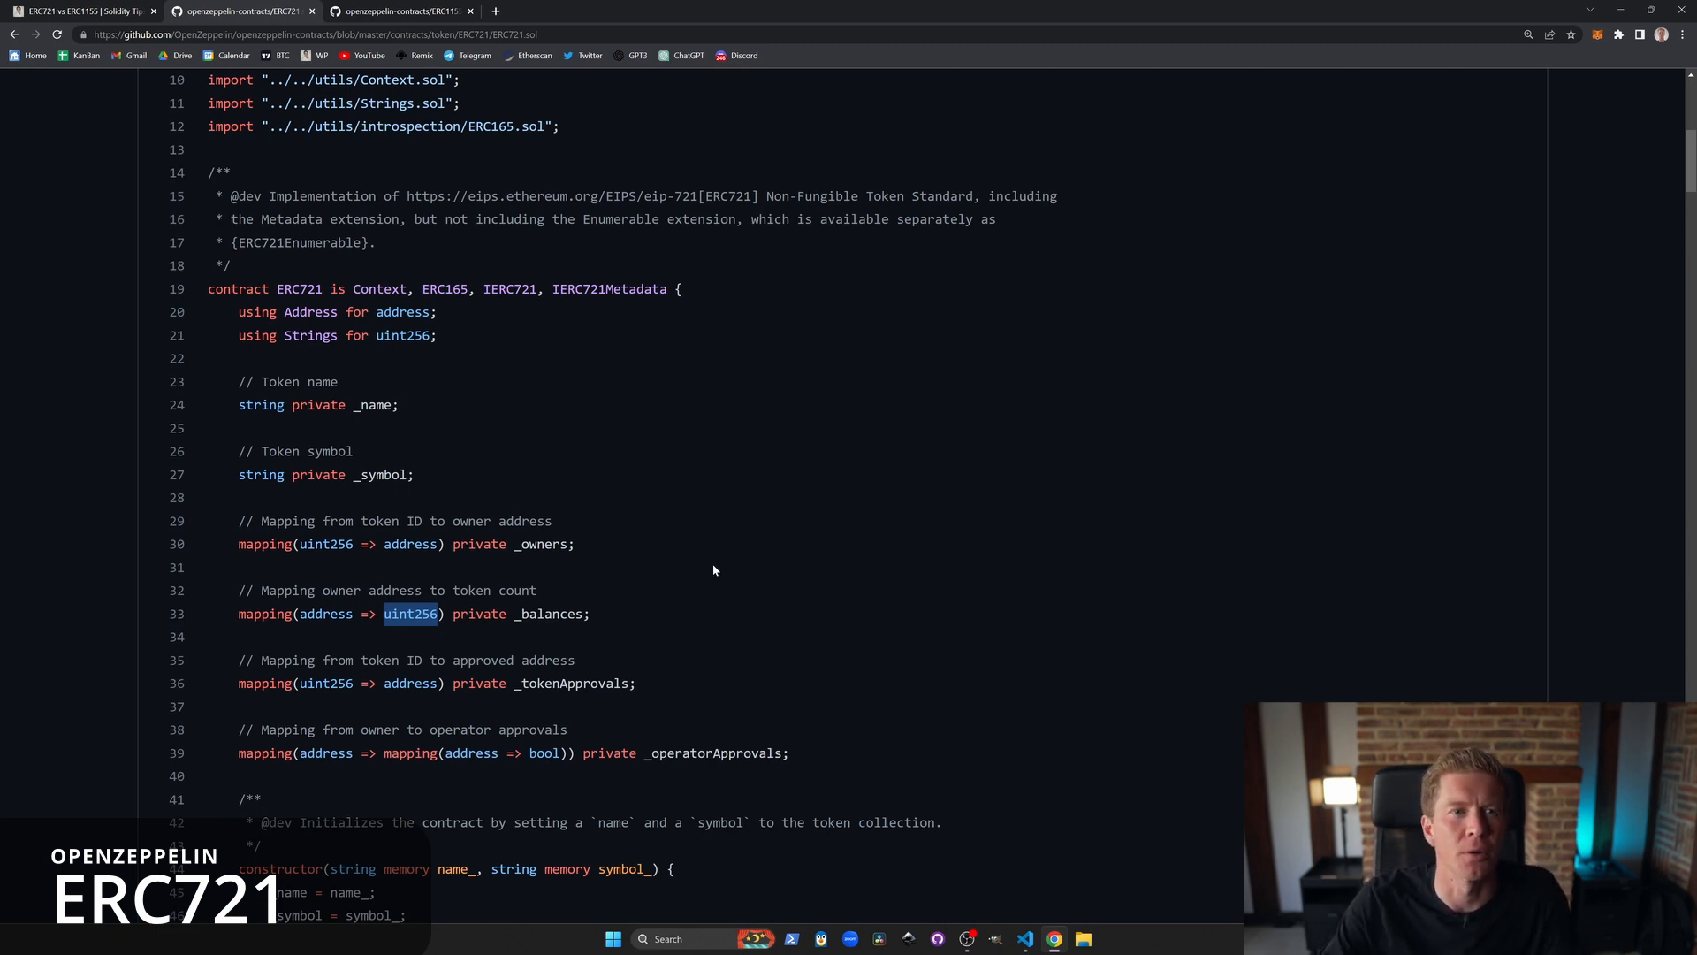
Step: Switch to ERC1155.sol and highlight its nested _balances mapping: uint256 token ID, address, uint256 balance
click(401, 11)
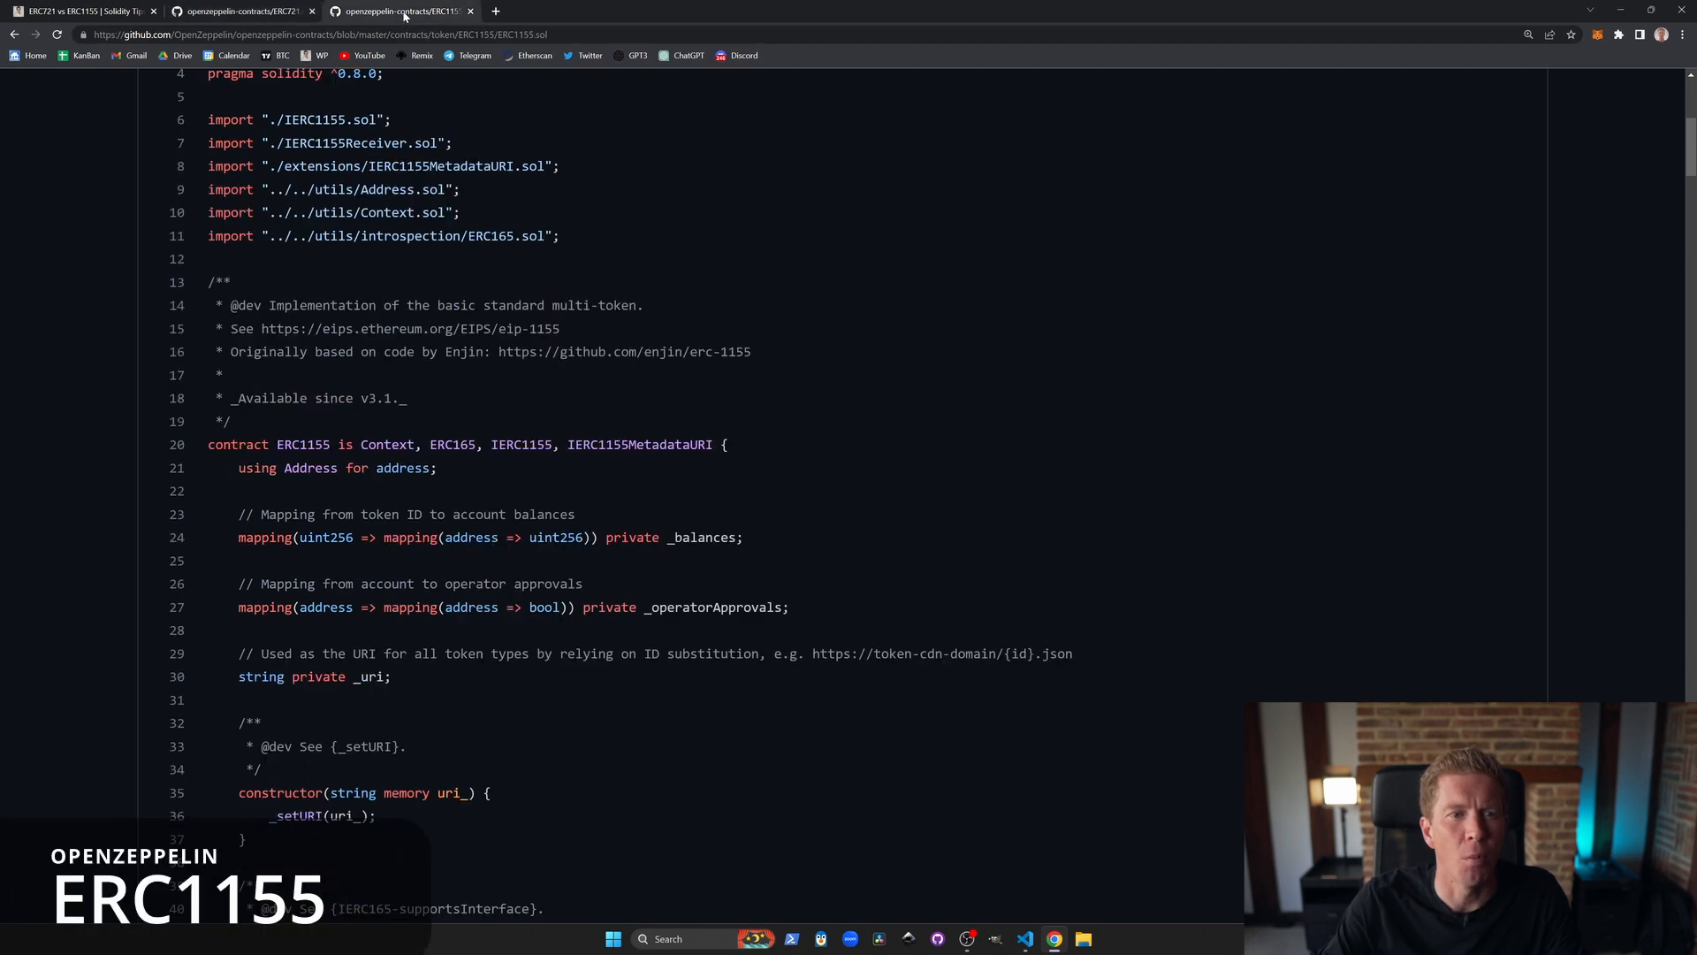
mouse_move(806, 619)
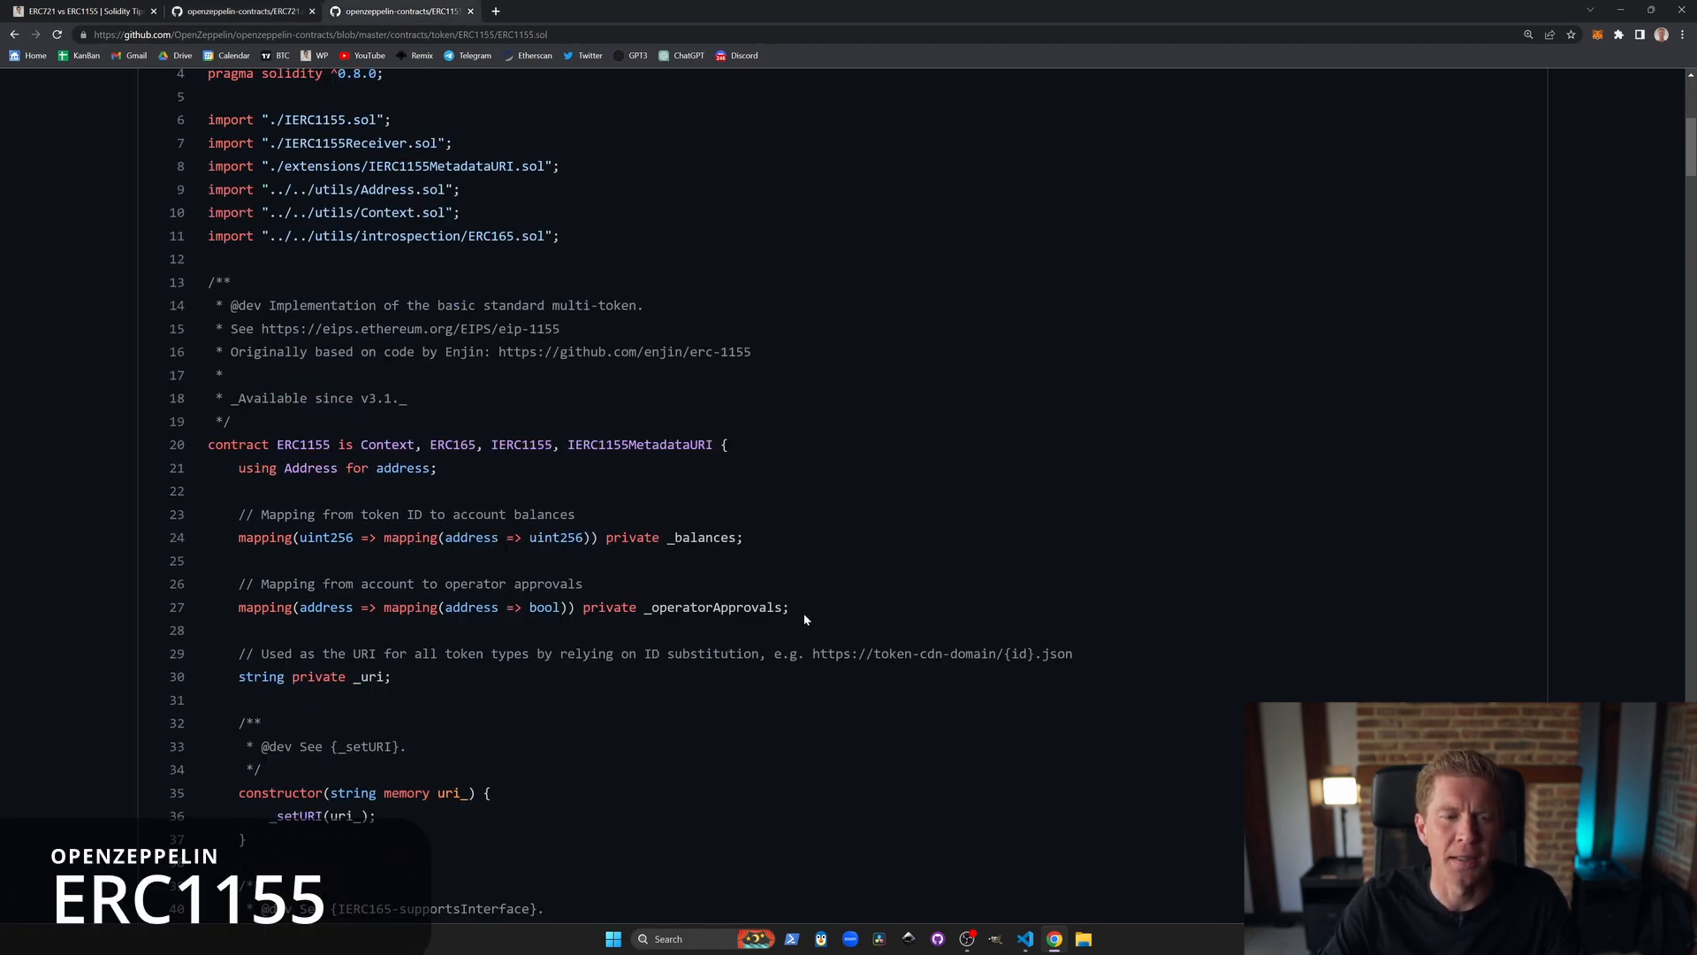
mouse_move(798, 541)
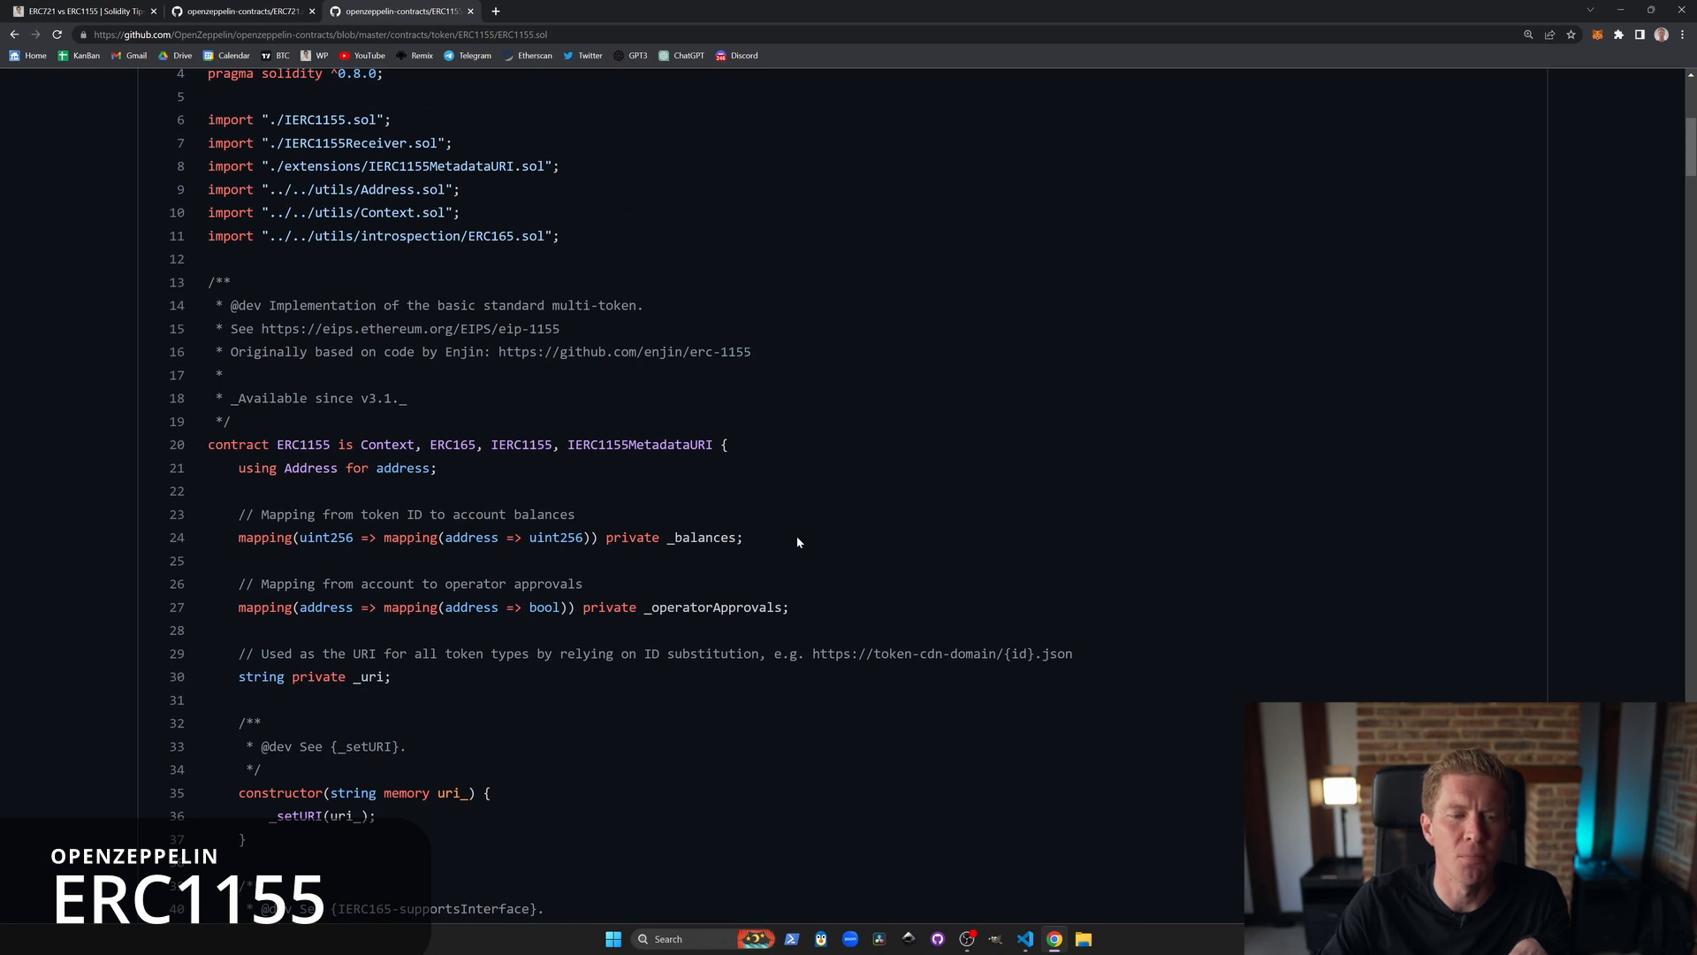
triple_click(476, 538)
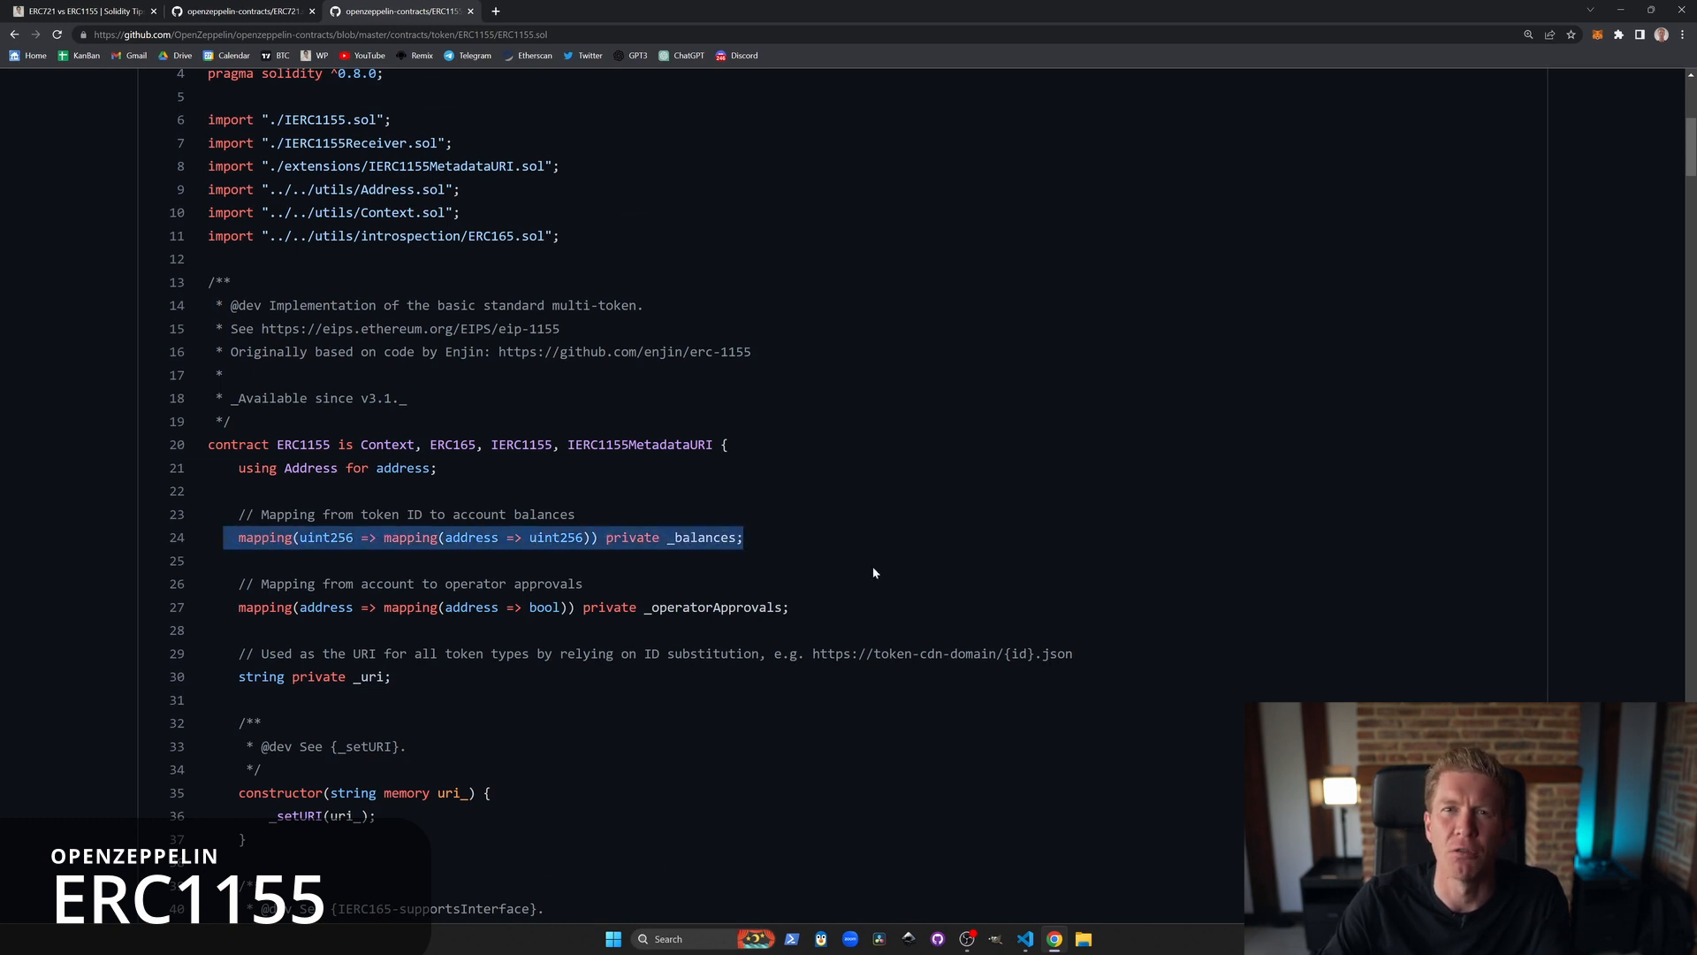
mouse_move(937, 578)
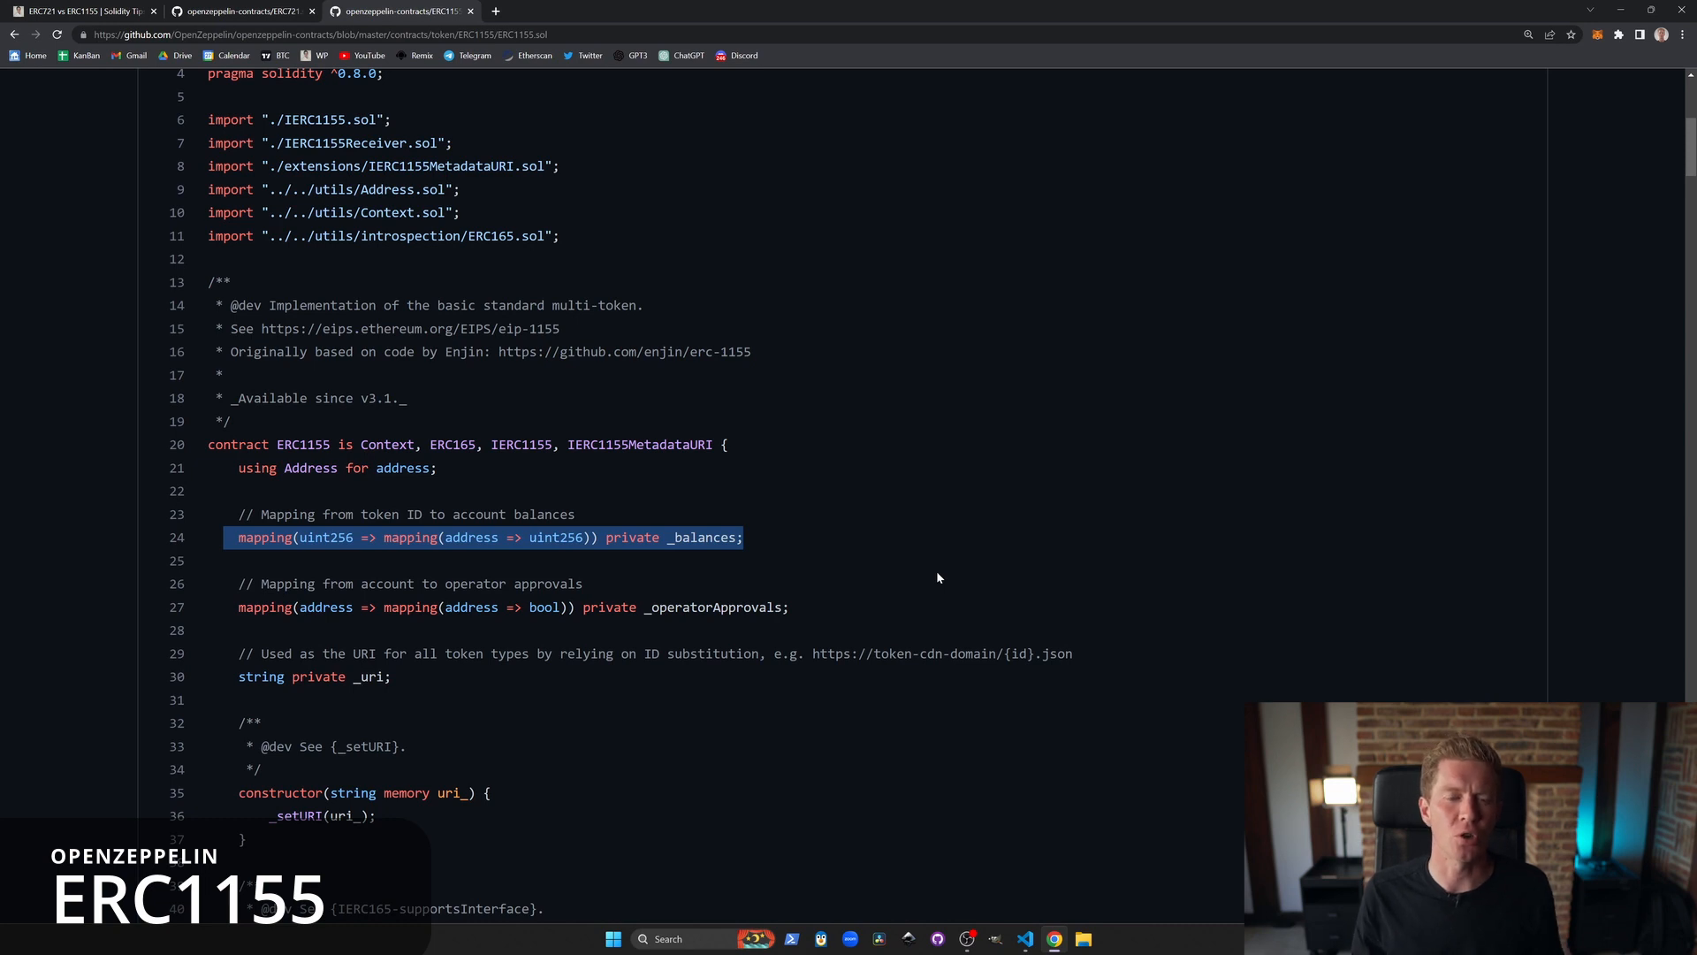
click(884, 518)
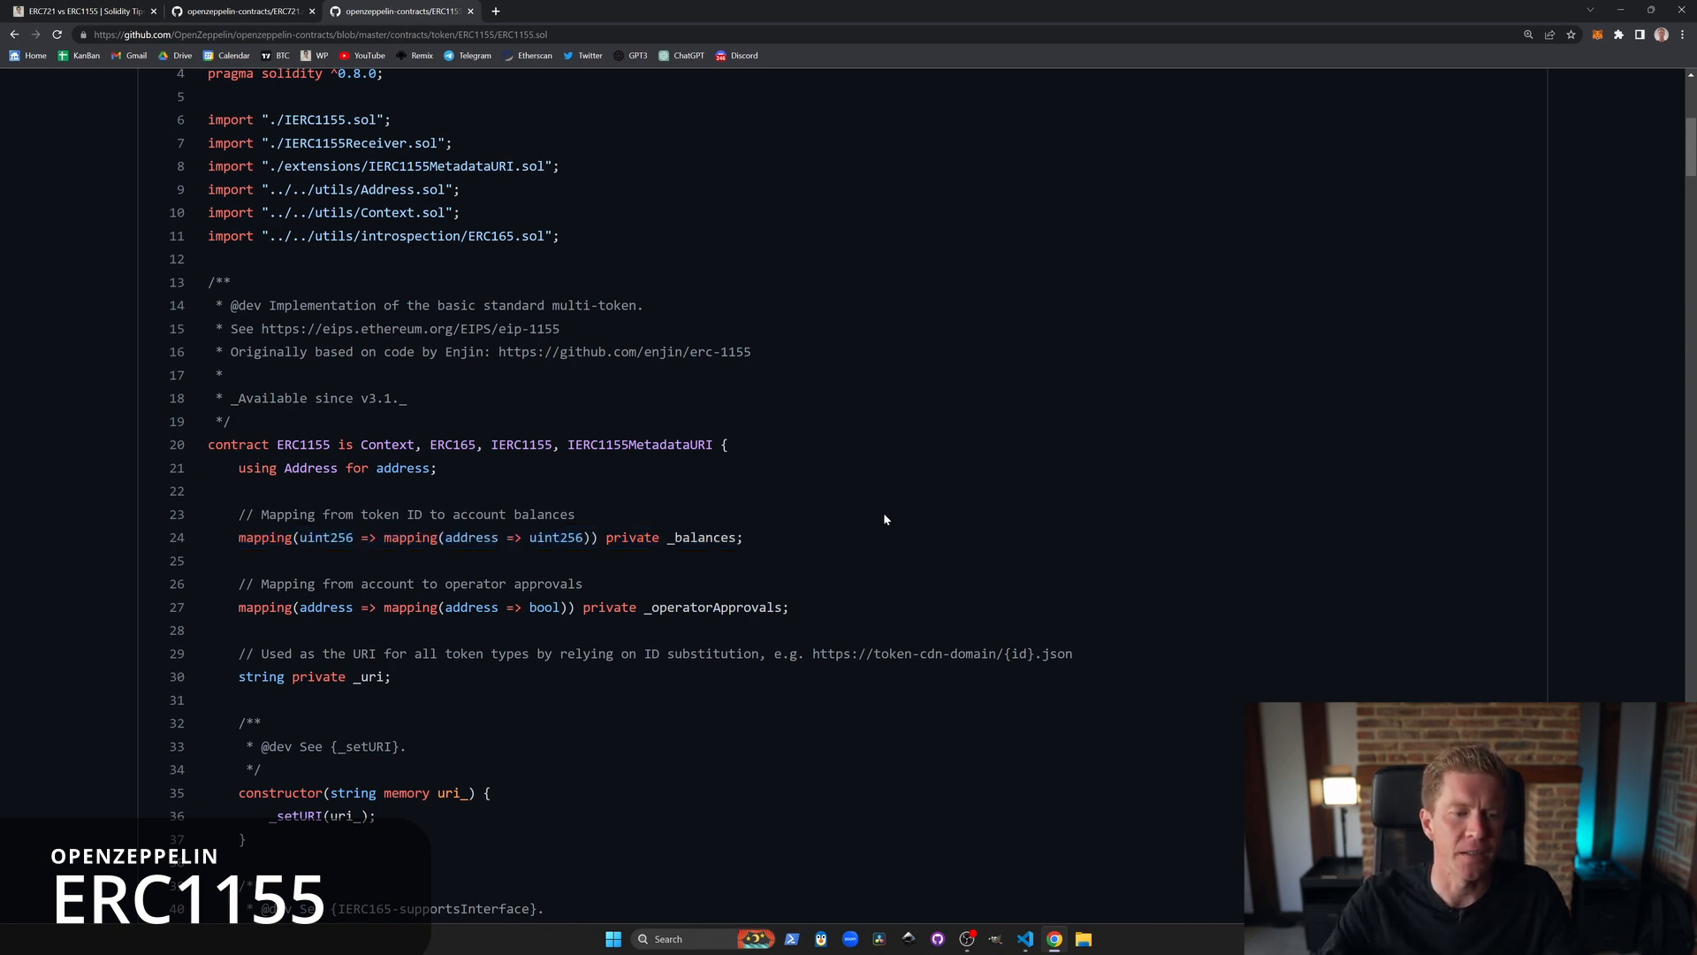
double_click(325, 538)
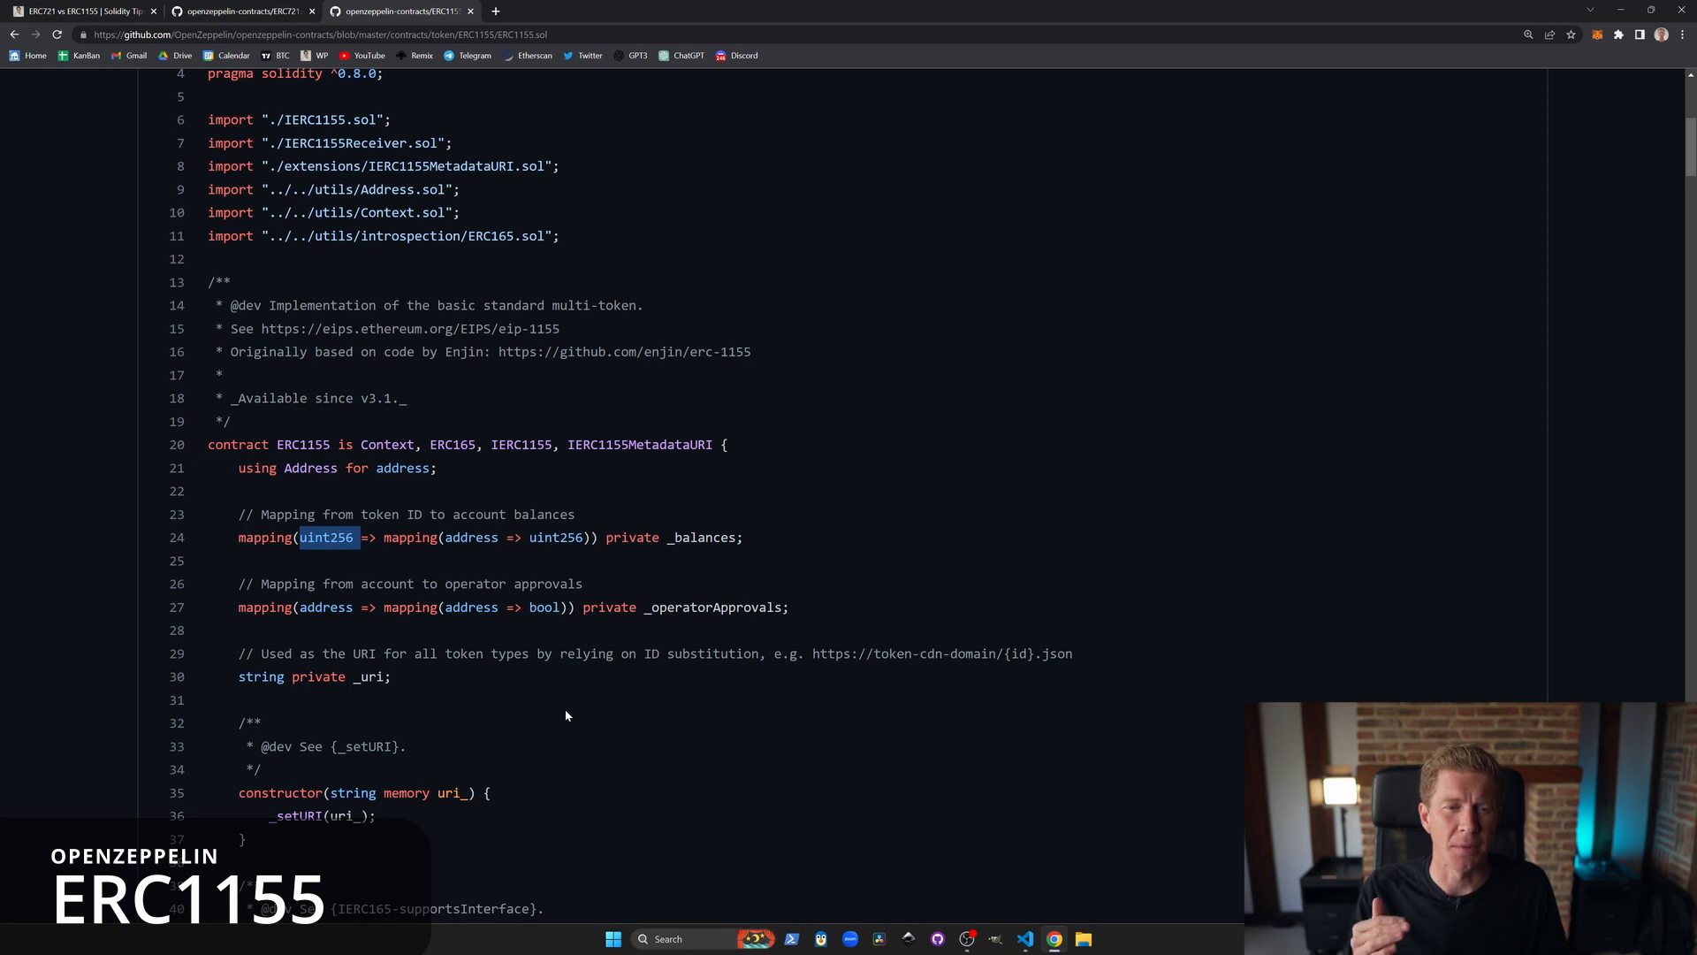
mouse_move(380, 524)
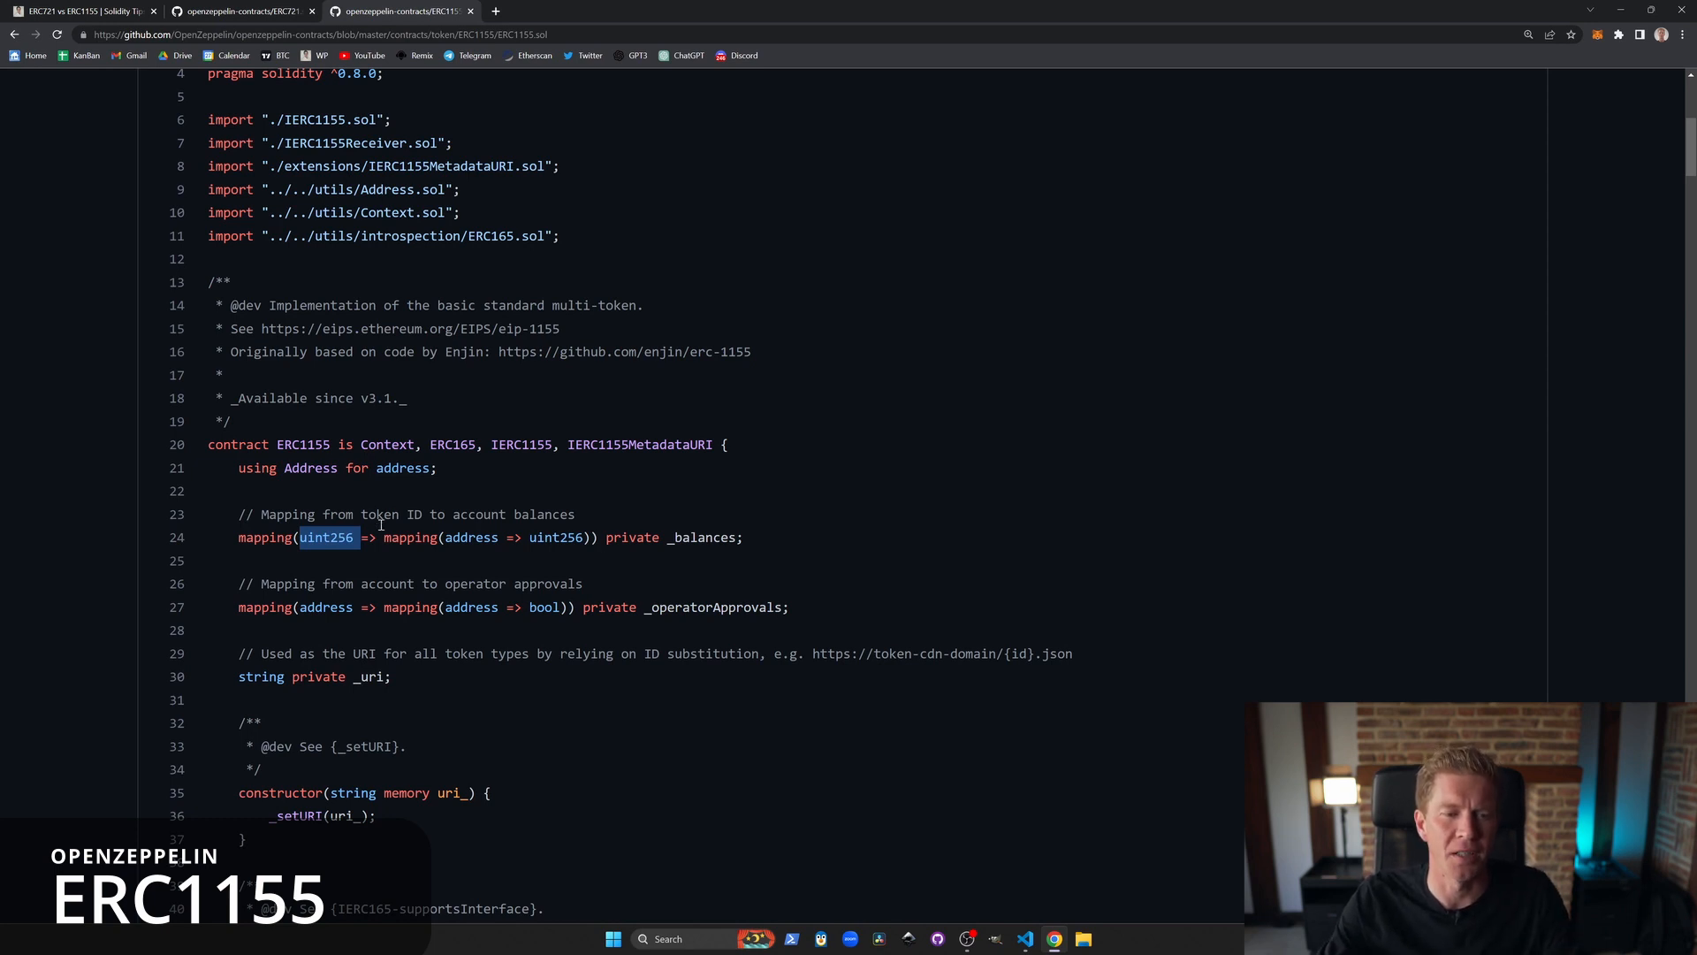
double_click(470, 538)
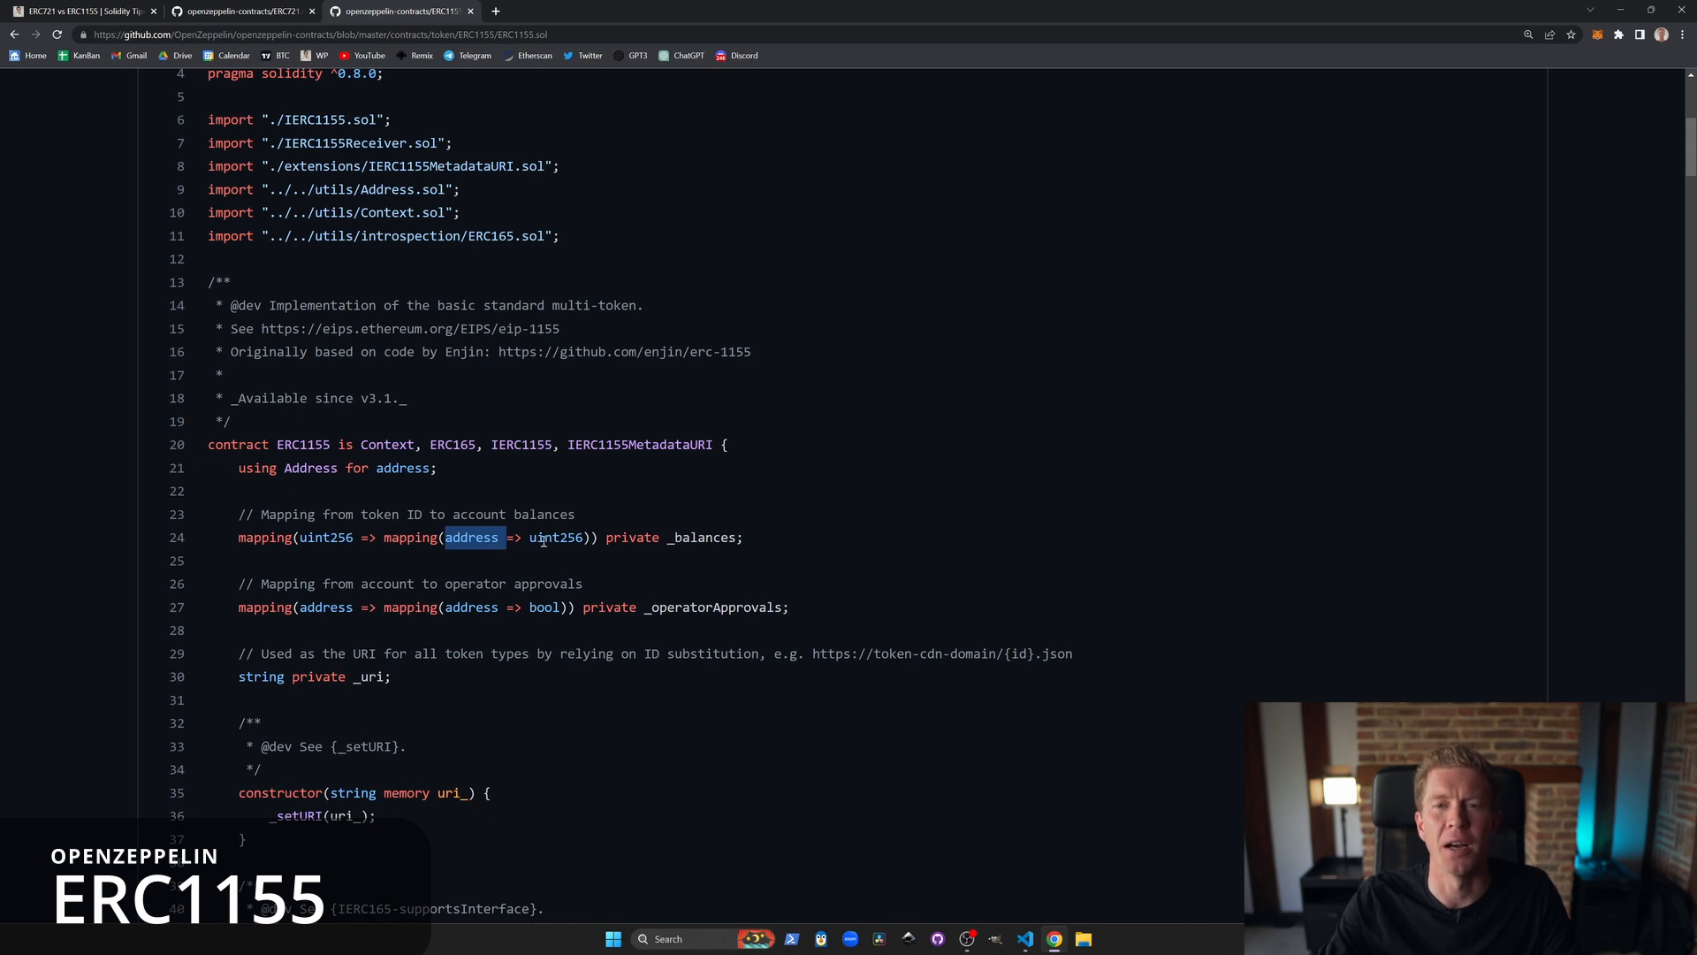
double_click(557, 538)
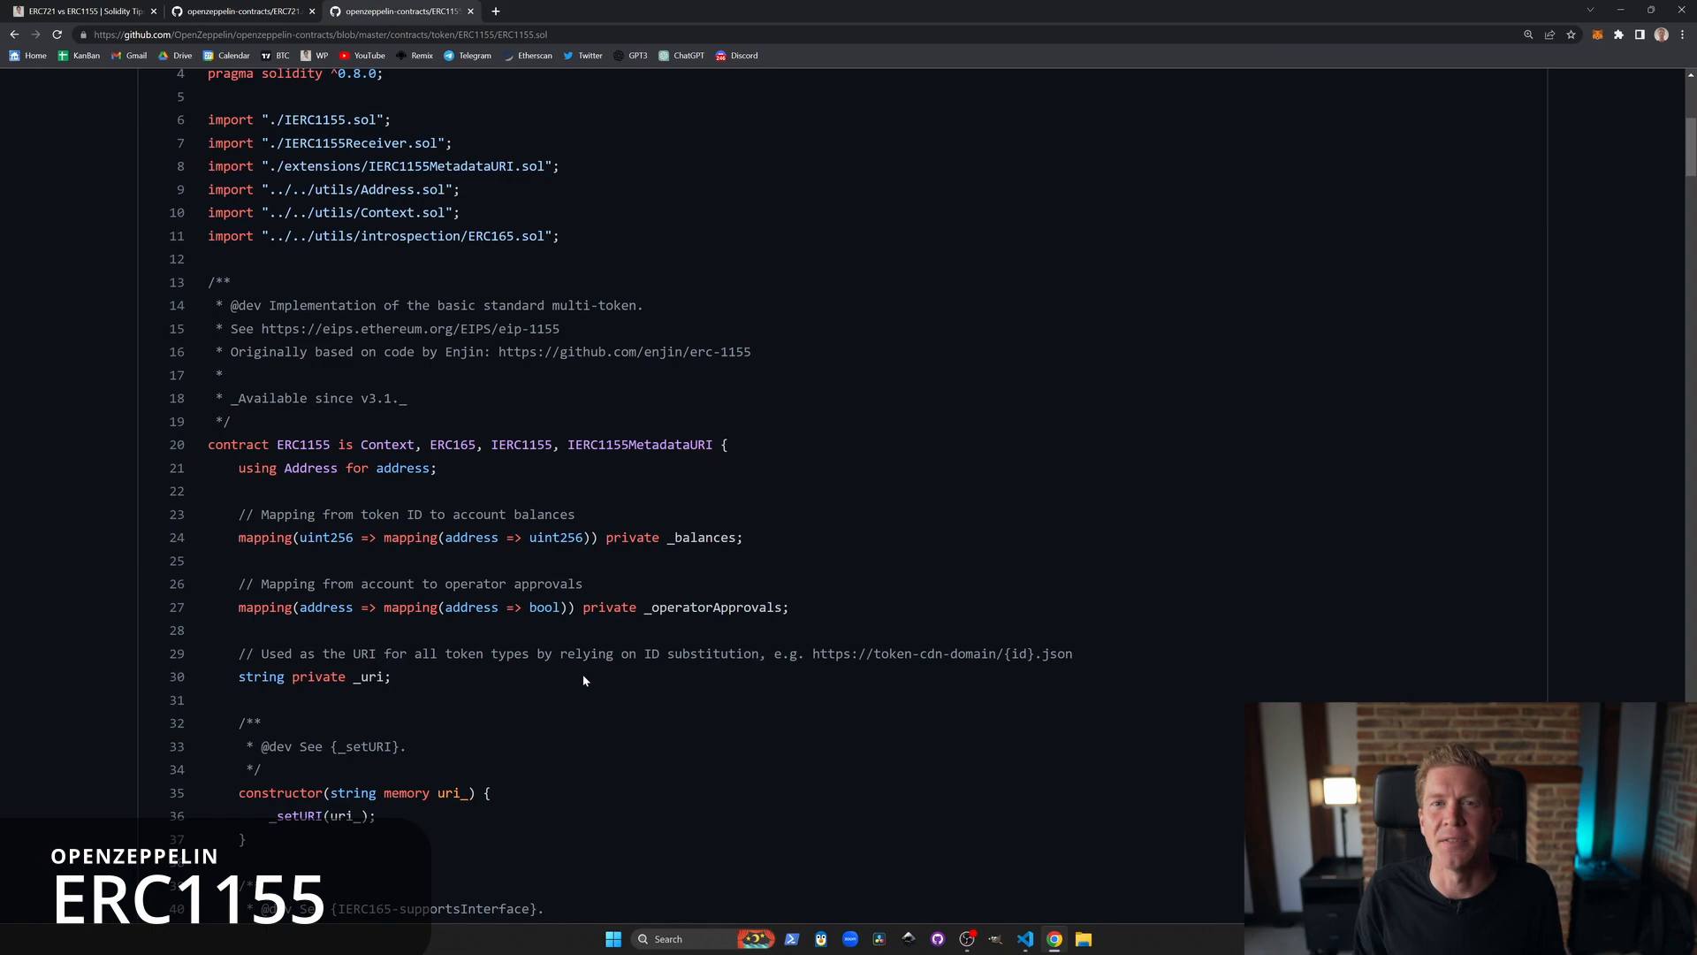
Step: Scroll the ERC1155 source down past balanceOf to the balanceOfBatch and safeBatchTransferFrom functions
scroll(up, 3)
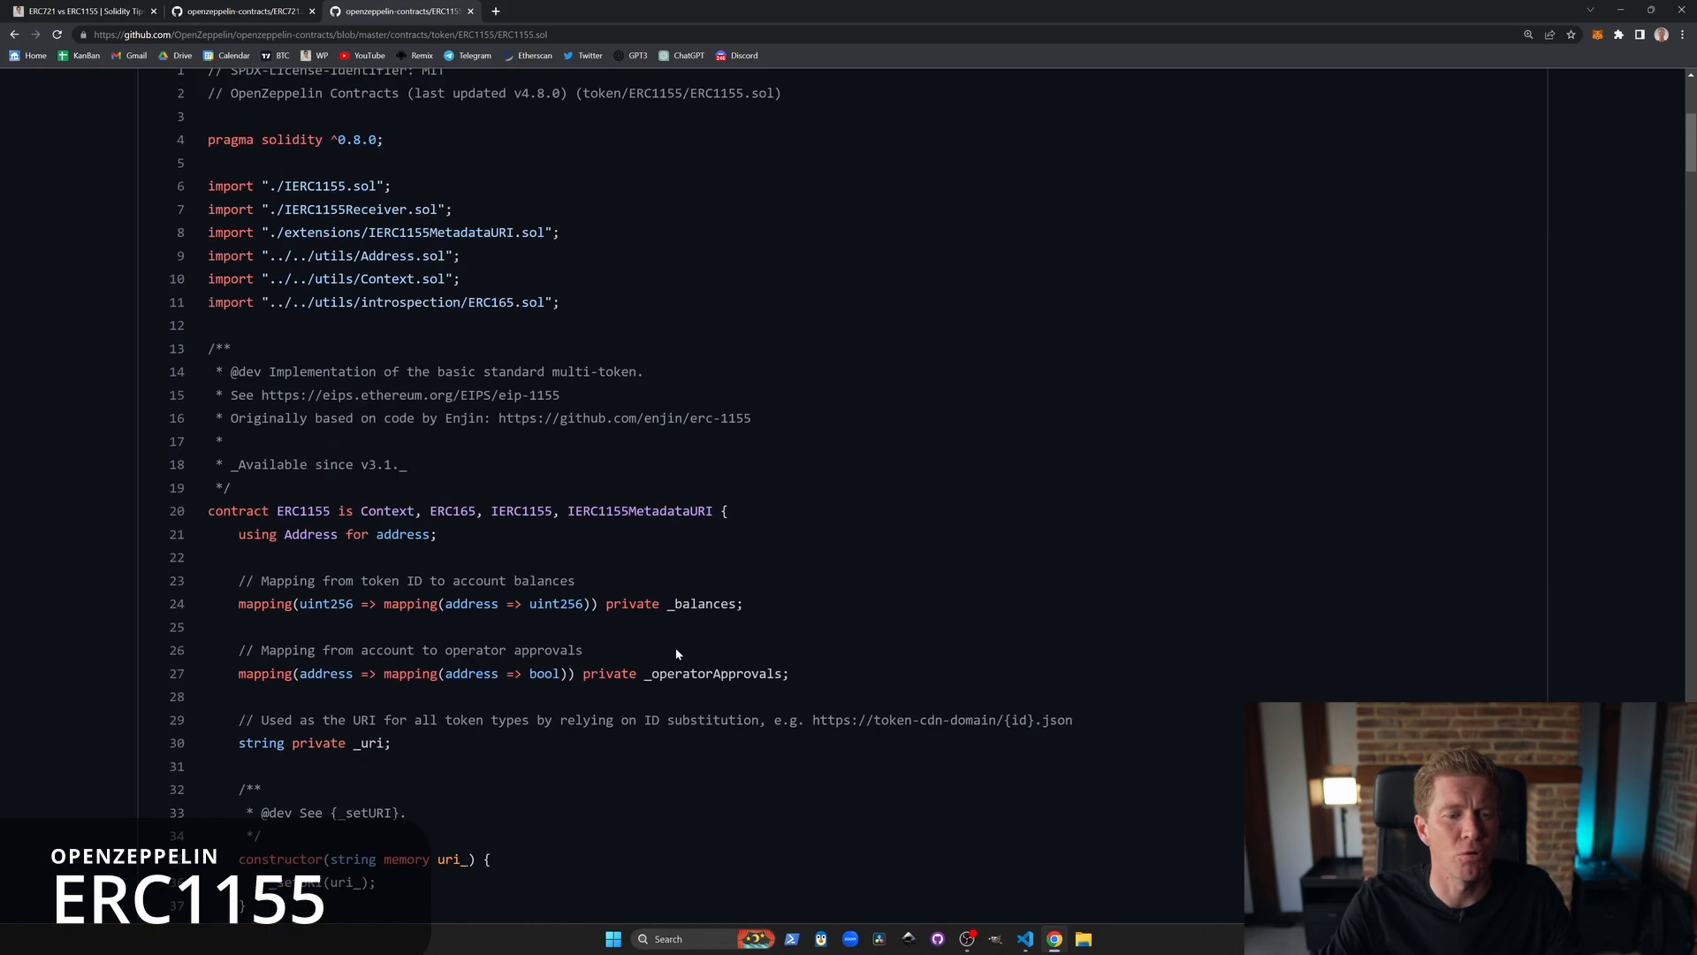
scroll(down, 3)
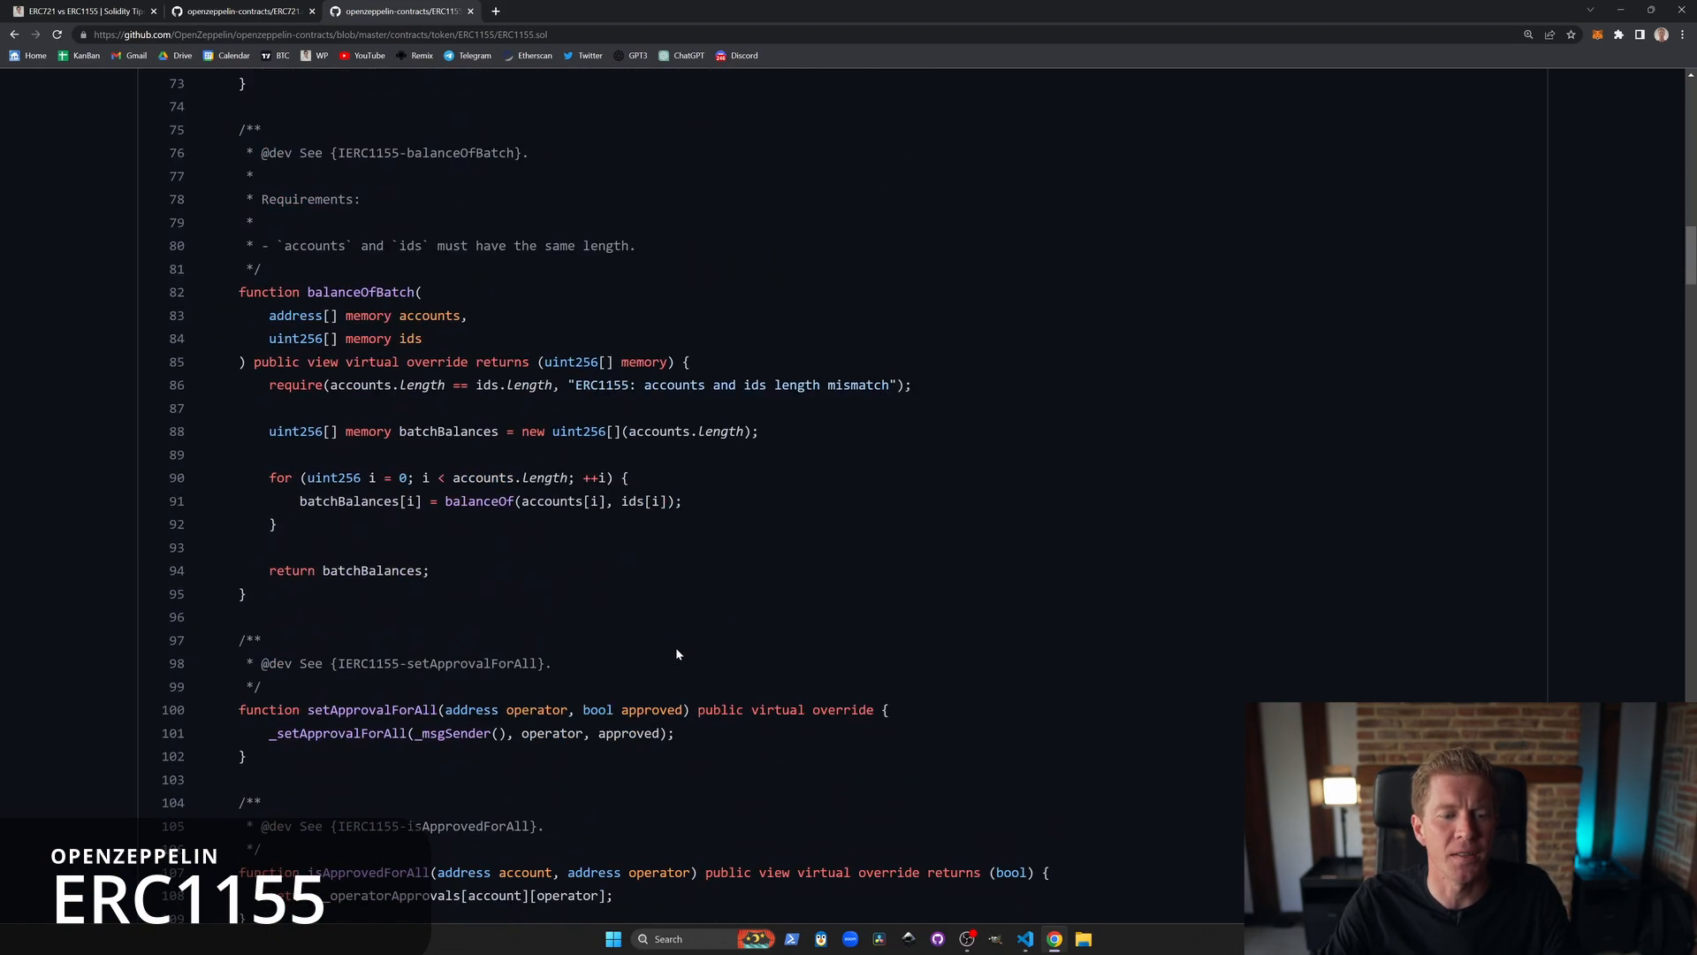
scroll(up, 3)
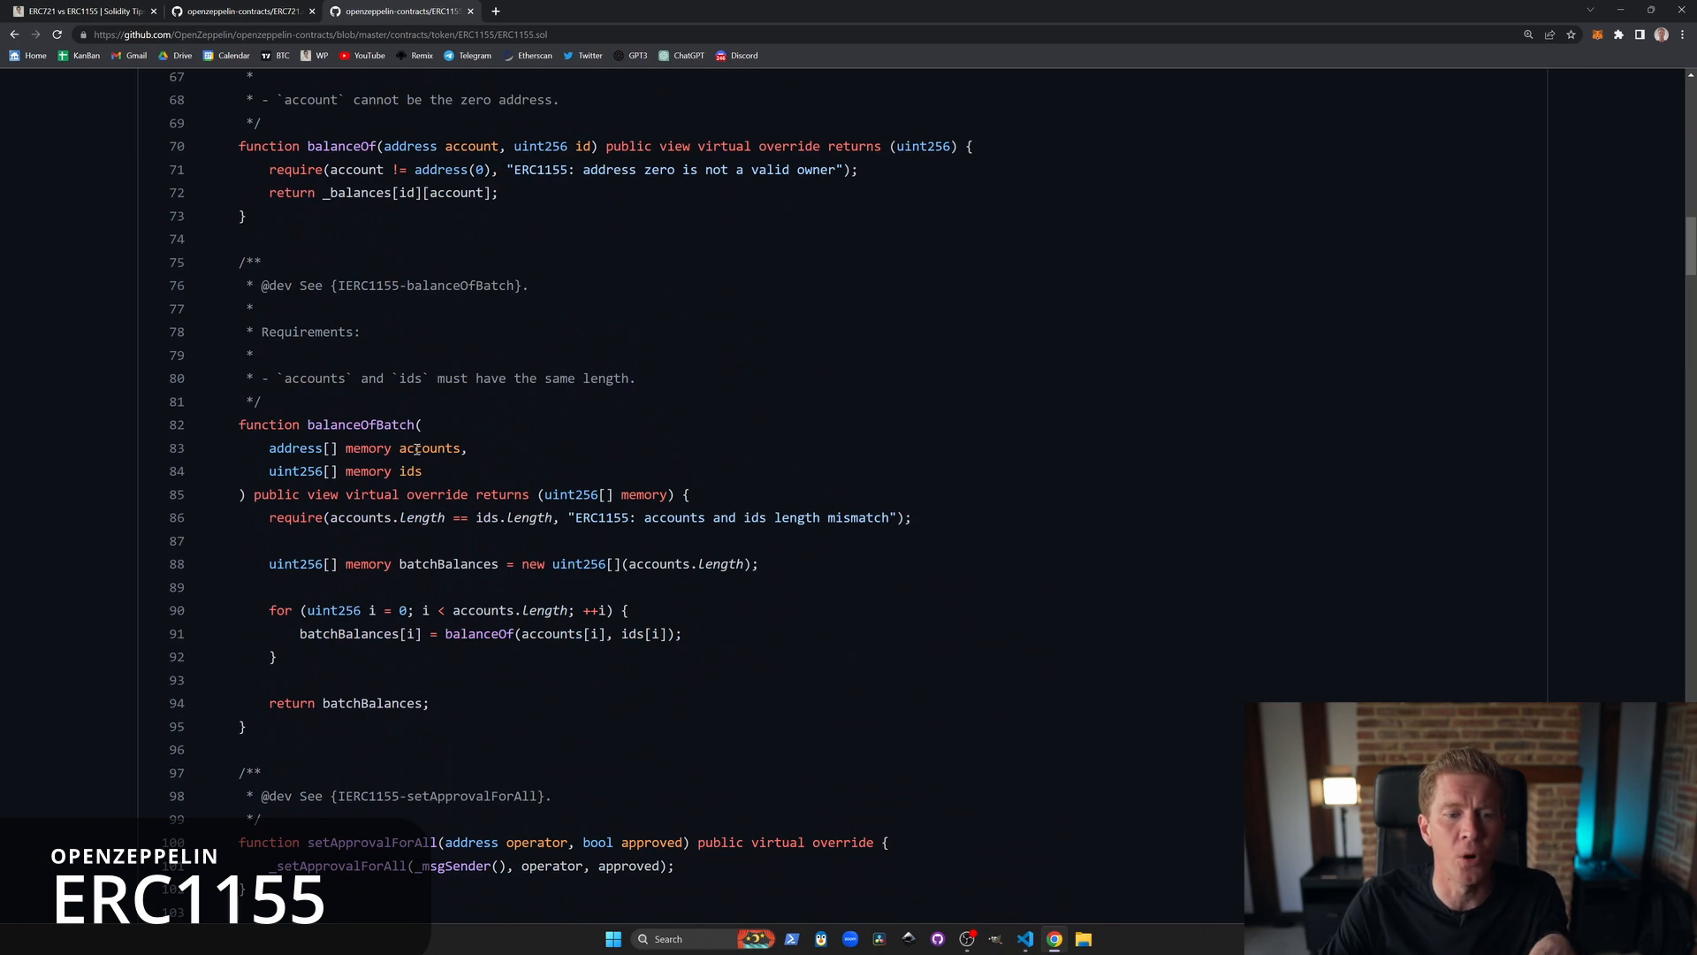
scroll(down, 3)
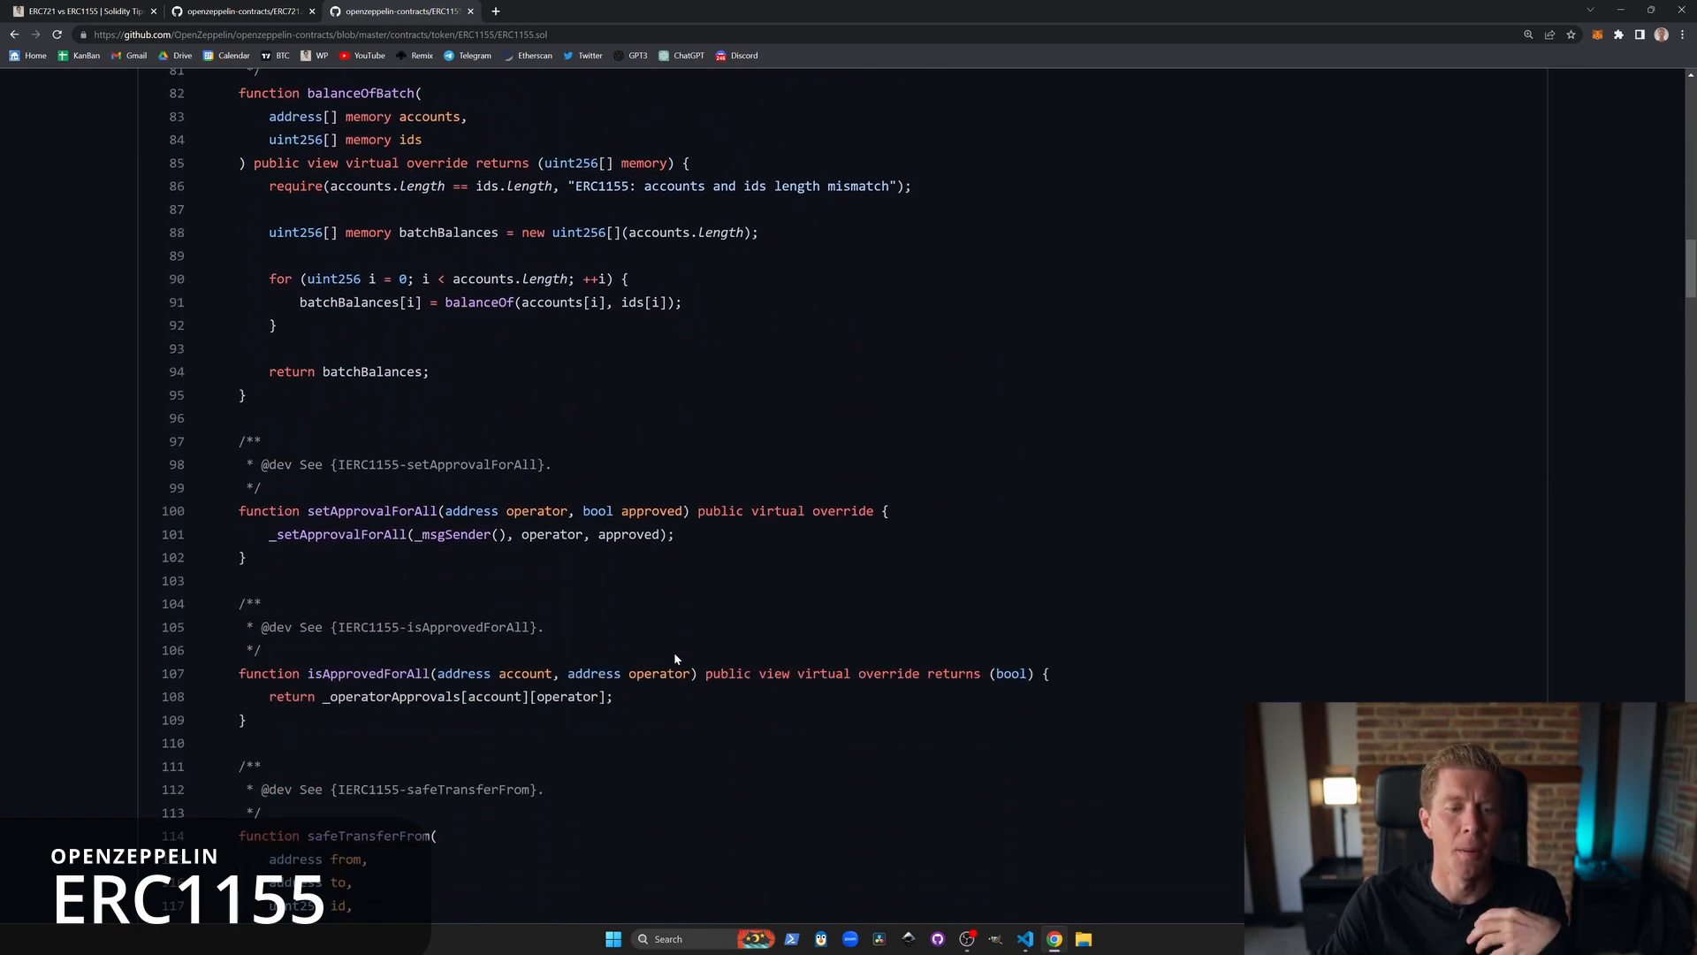
scroll(down, 3)
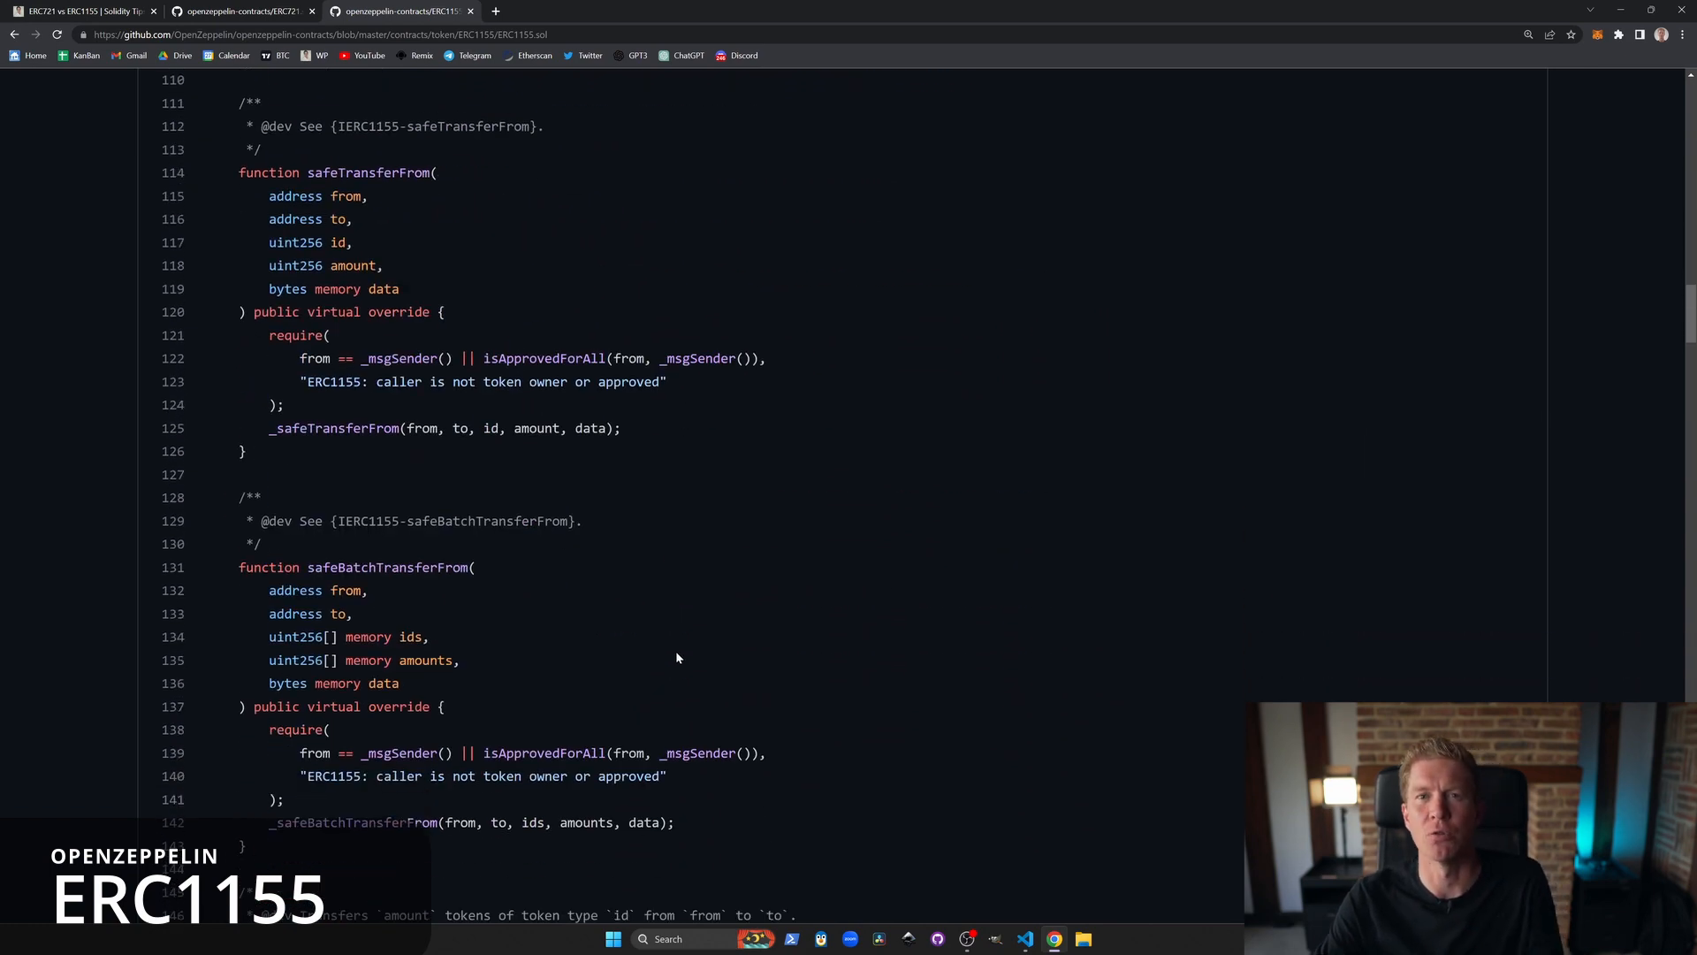